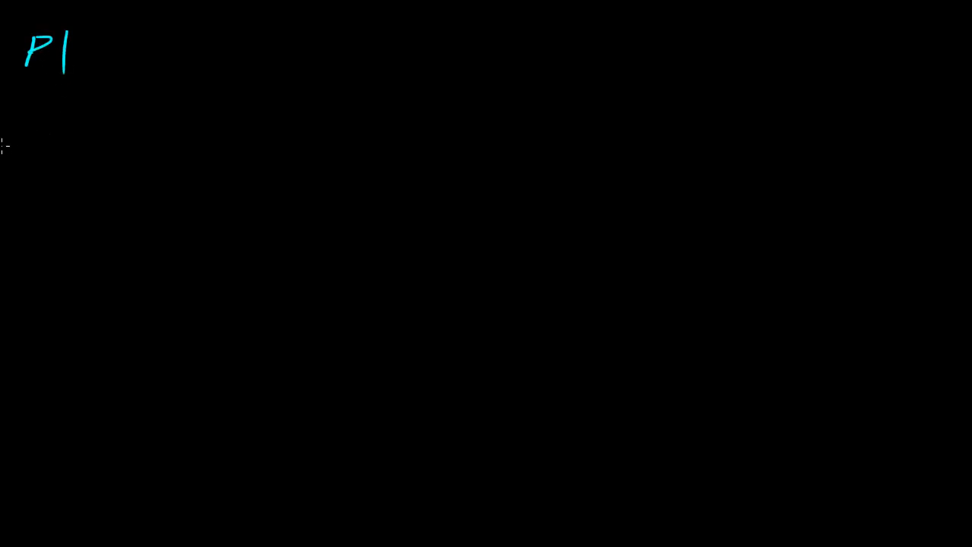
Draw cyan dividing lines beneath the P1 and F1 rows and label the bottom row F2.
drag(4, 137, 694, 129)
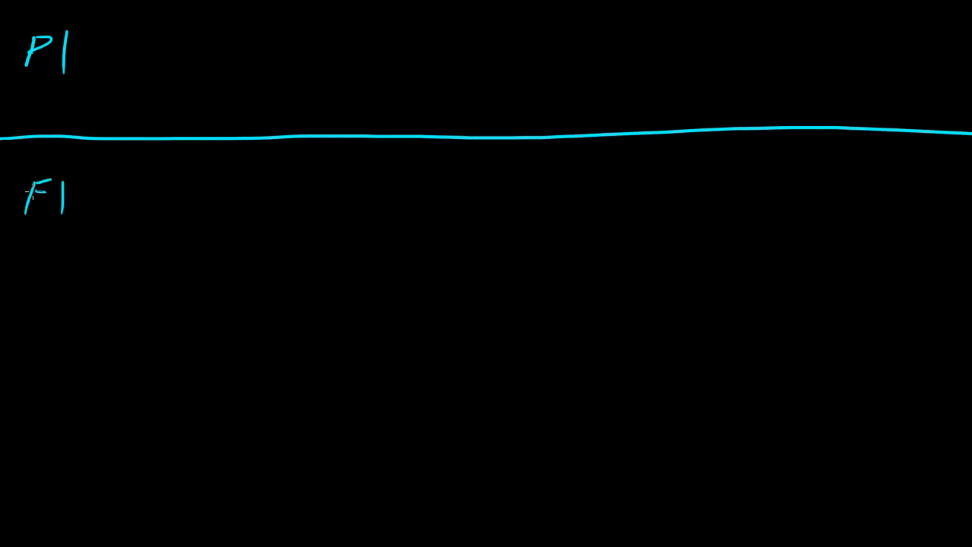
drag(0, 295, 502, 285)
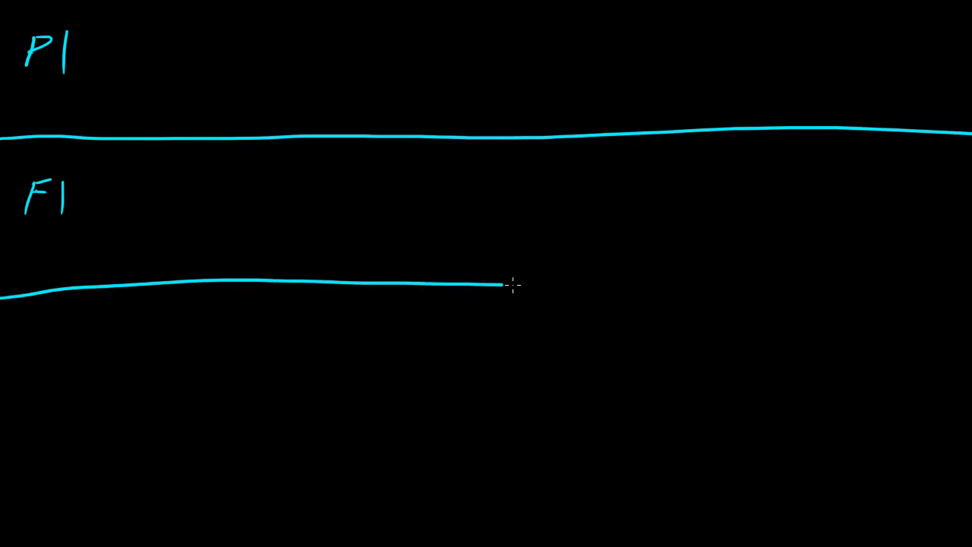
drag(501, 285, 971, 300)
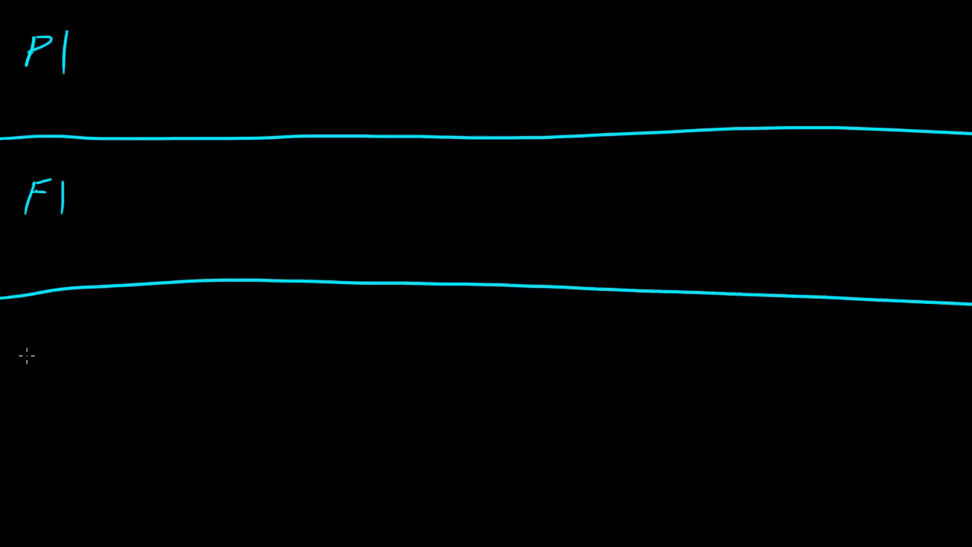
text(F2)
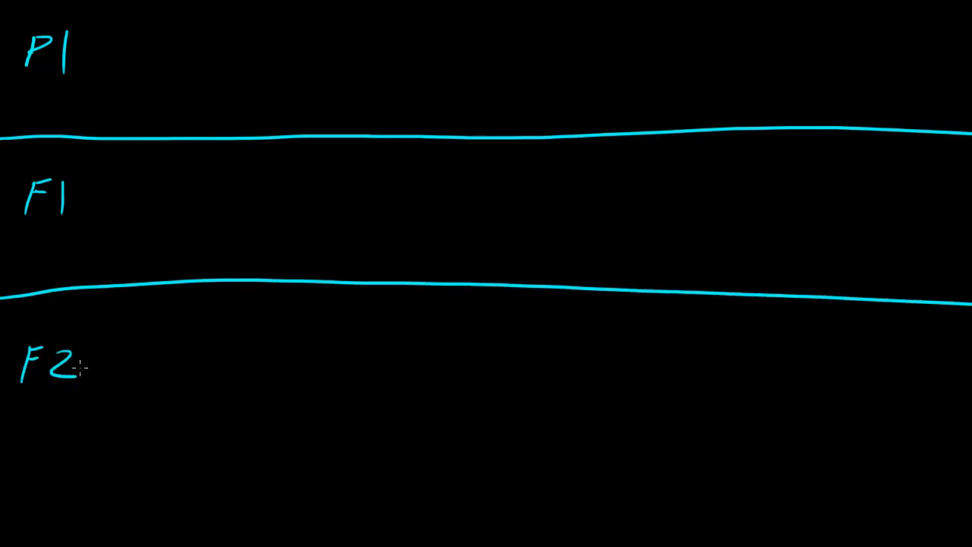
mouse_move(142, 211)
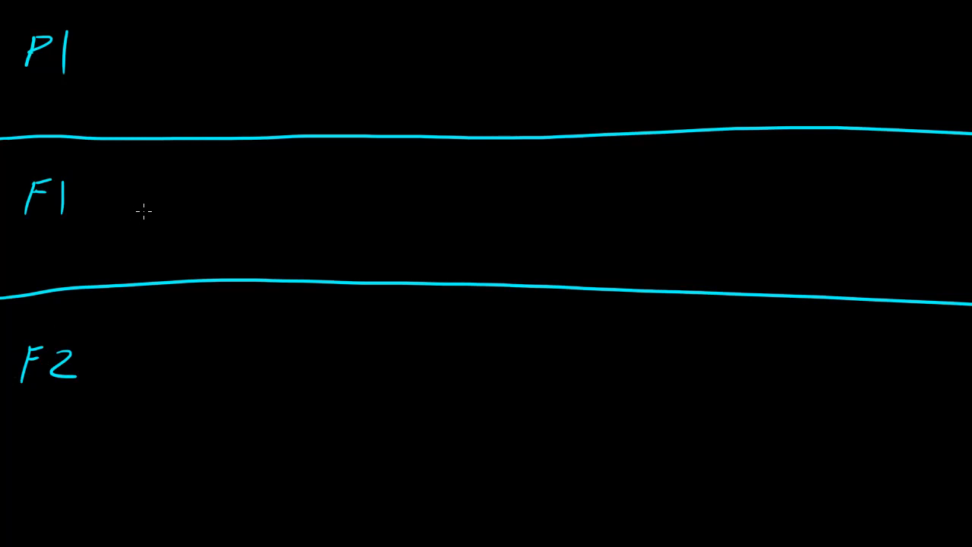
mouse_move(23, 262)
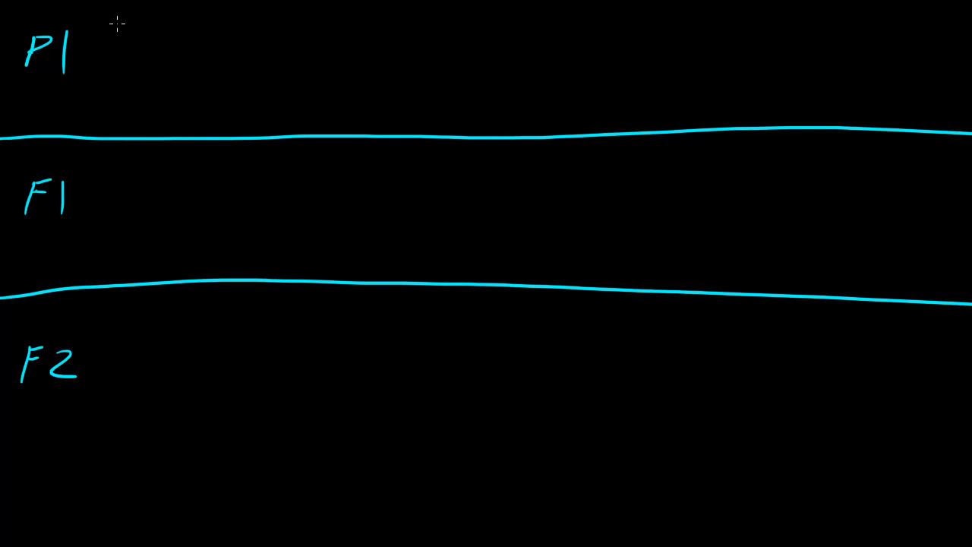
Draw a tall green plant and a short pink plant beside P1, erasing stray cyan sketches.
drag(143, 38, 140, 91)
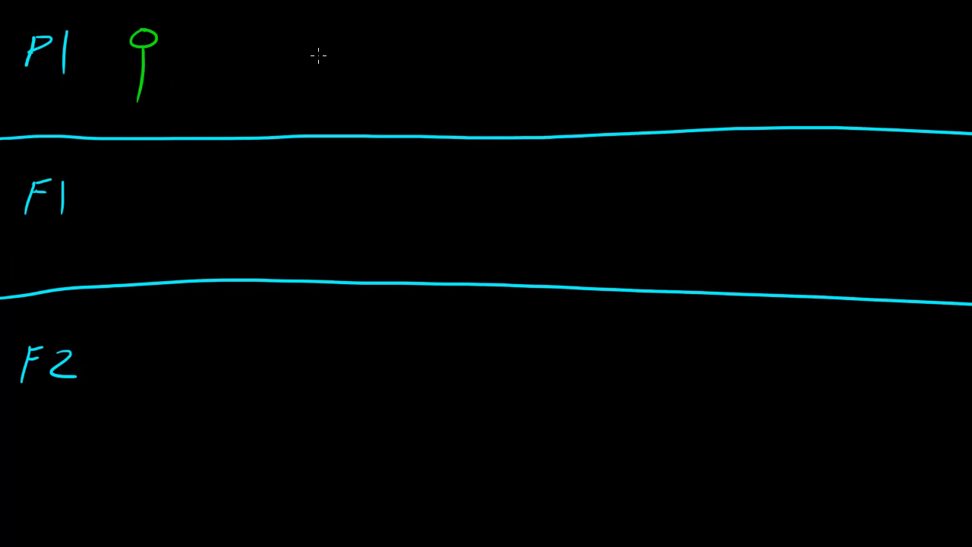
mouse_move(195, 33)
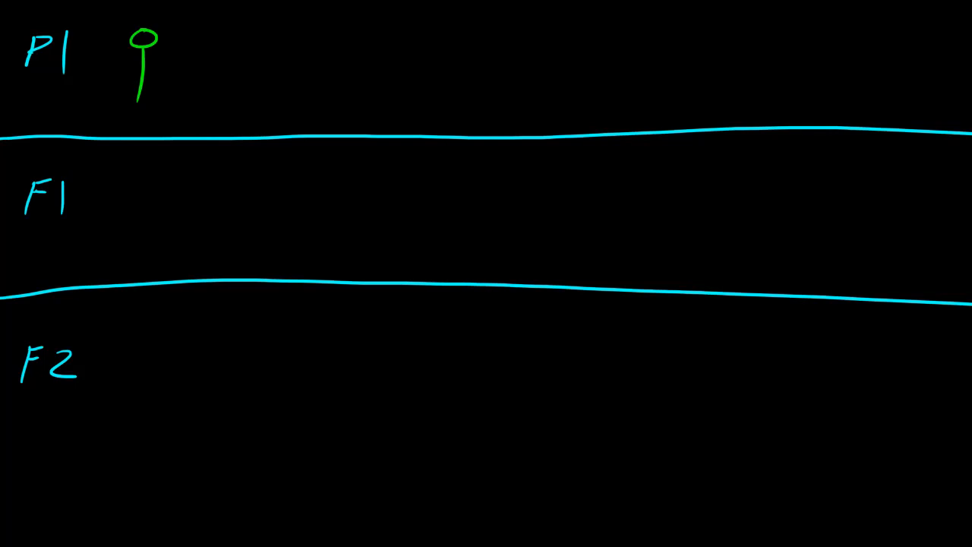
drag(167, 80, 190, 76)
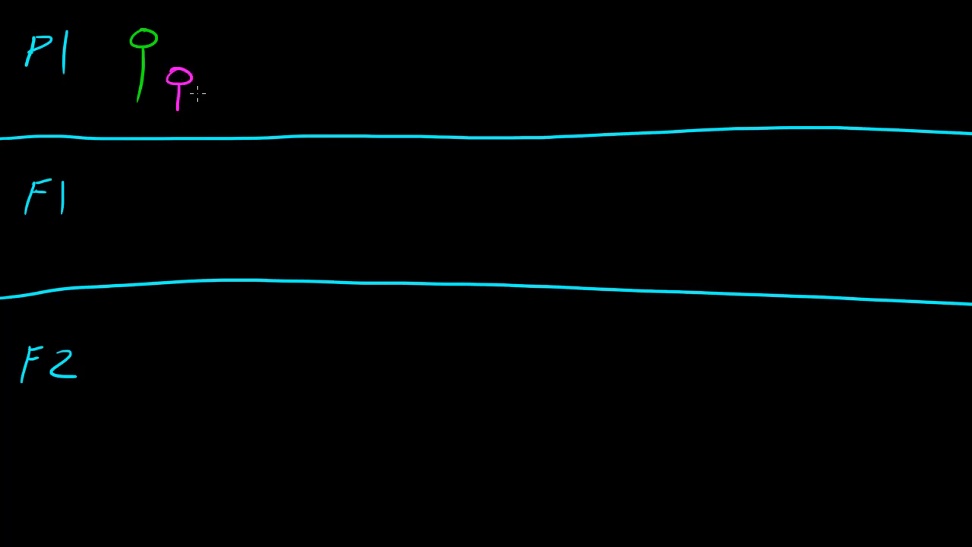
mouse_move(346, 292)
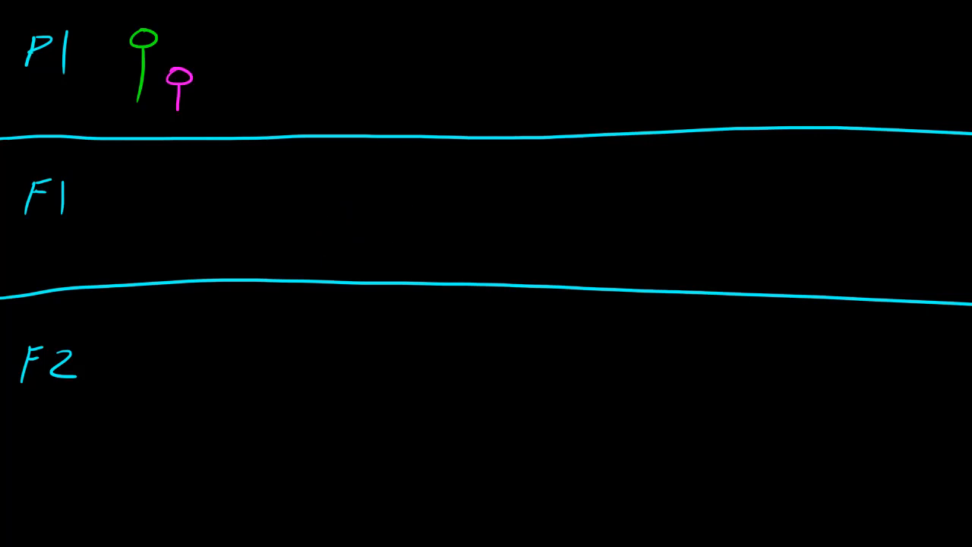
mouse_move(88, 62)
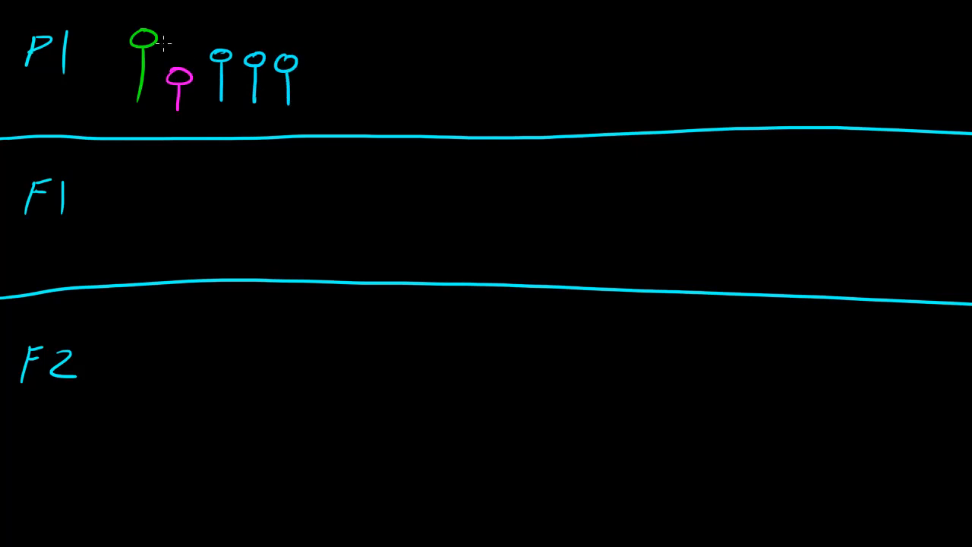
drag(148, 38, 201, 4)
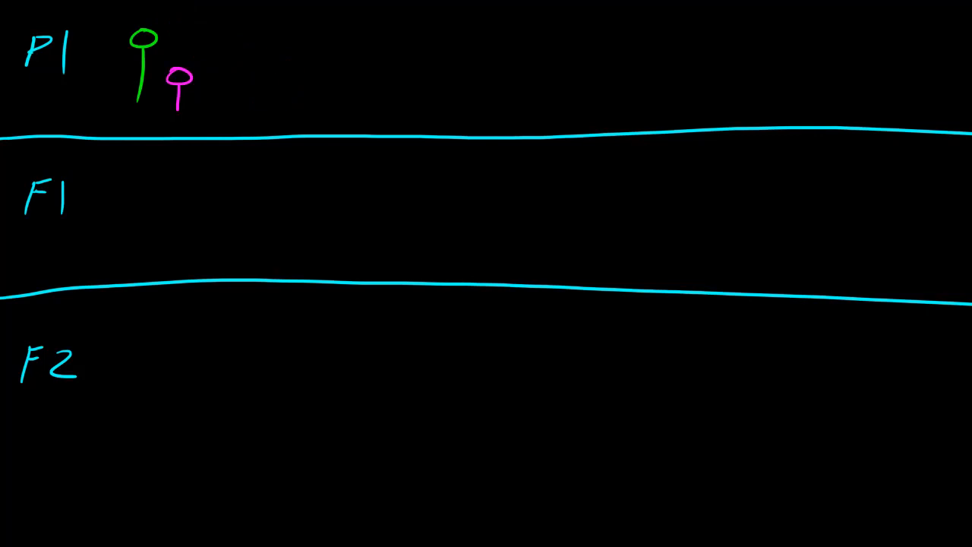
mouse_move(63, 331)
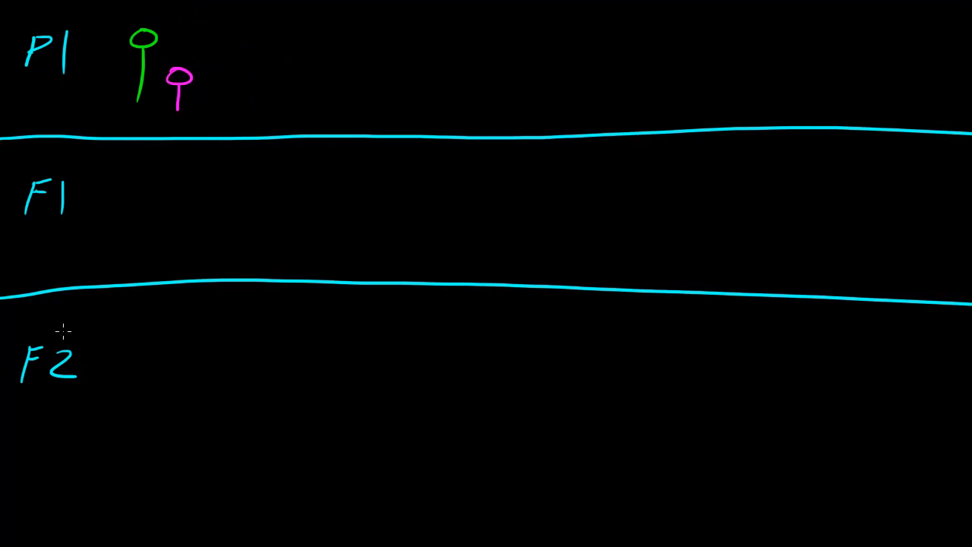
mouse_move(104, 218)
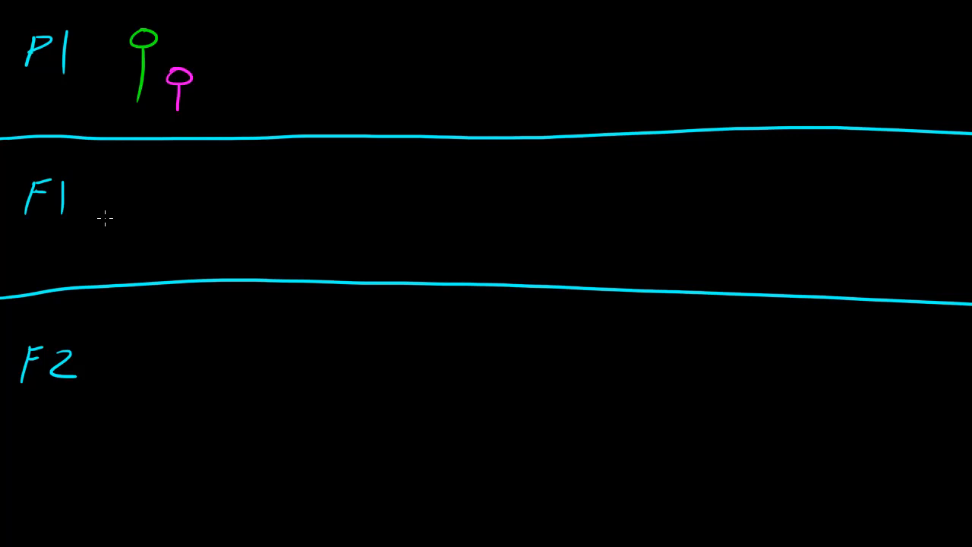
mouse_move(129, 226)
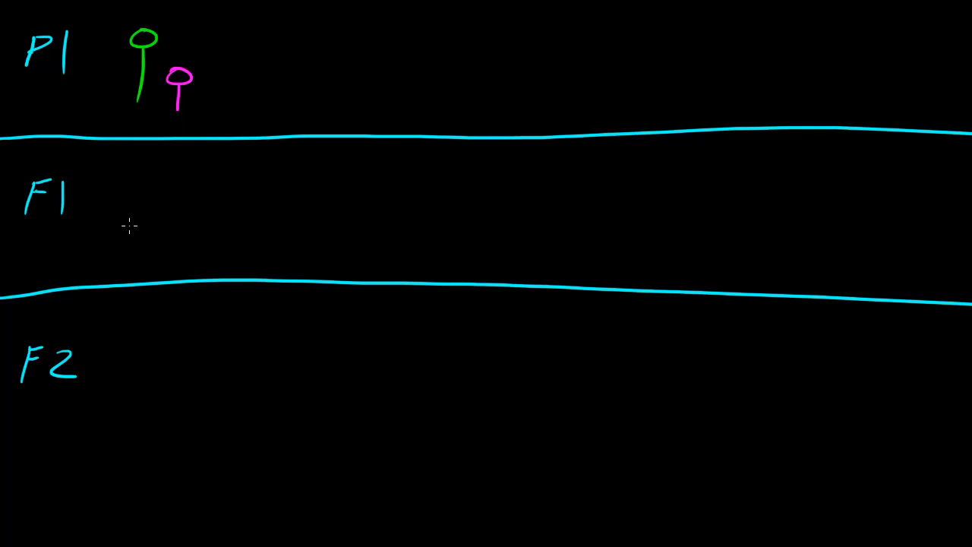
mouse_move(146, 189)
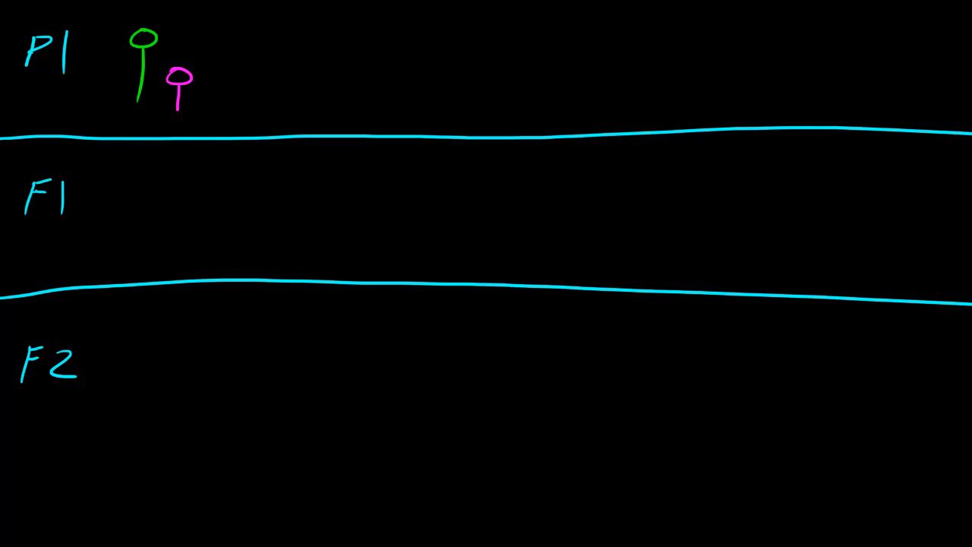
Draw six tall green plants with stems in the F1 row and write 100% beside them.
drag(137, 190, 159, 171)
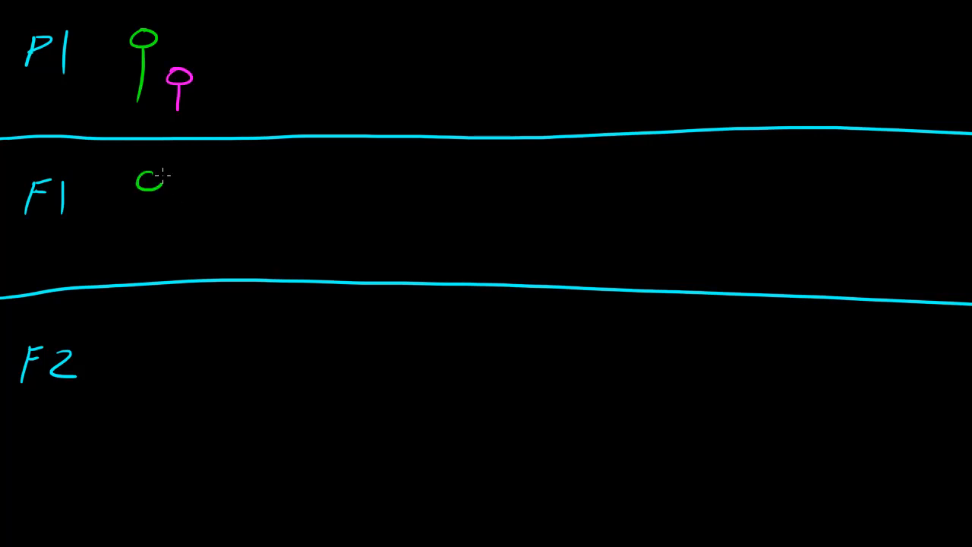
drag(137, 180, 319, 180)
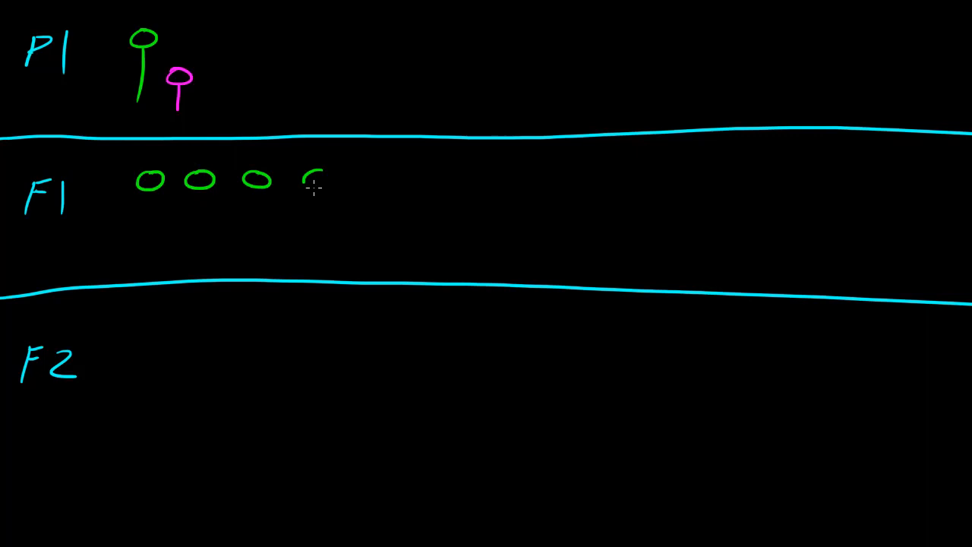
drag(304, 183, 152, 243)
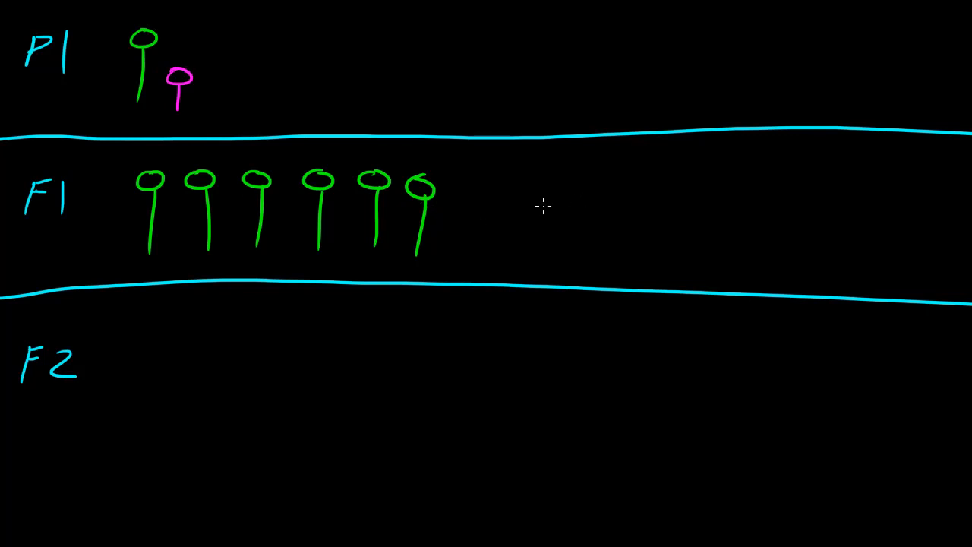
text(100%)
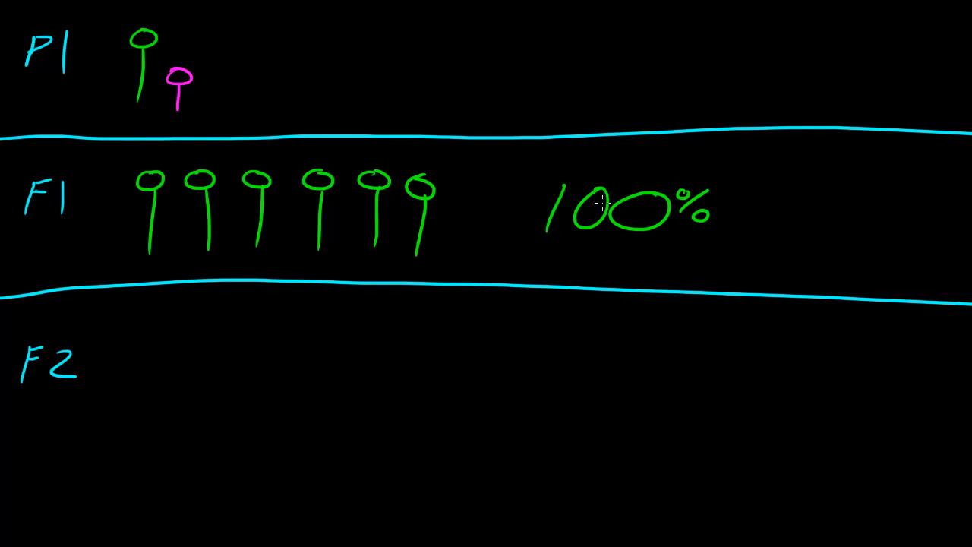
mouse_move(112, 218)
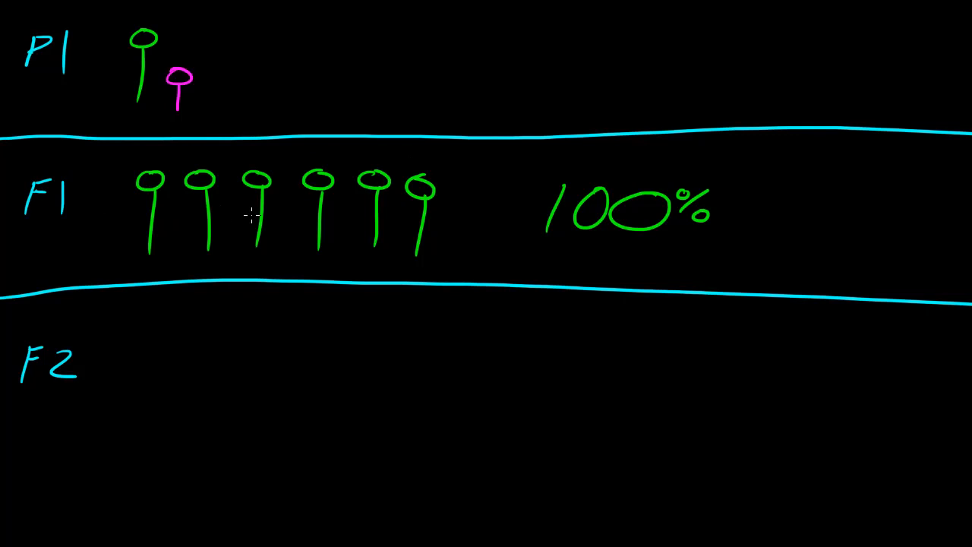
Sketch green pea-plant heads in the F2 row beside the F2 label.
drag(251, 152, 505, 205)
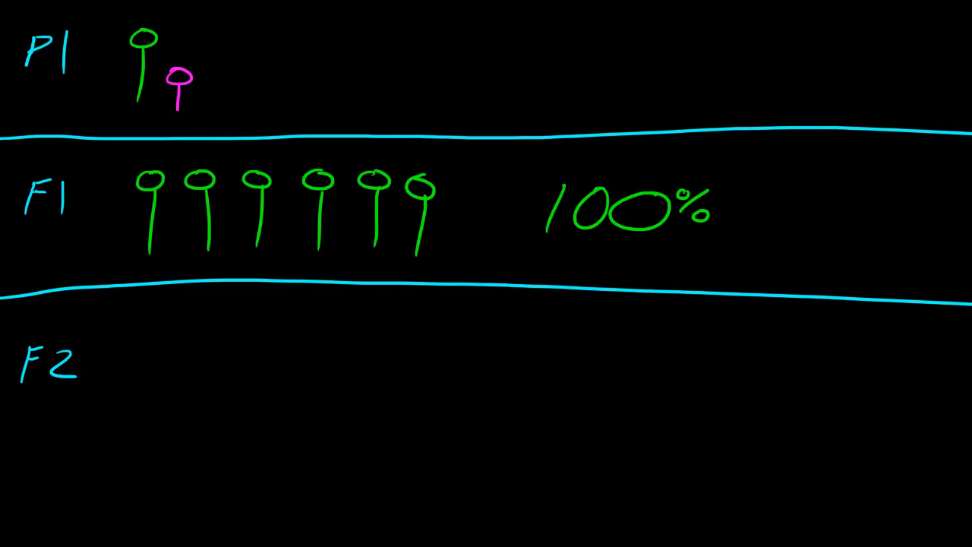
mouse_move(209, 324)
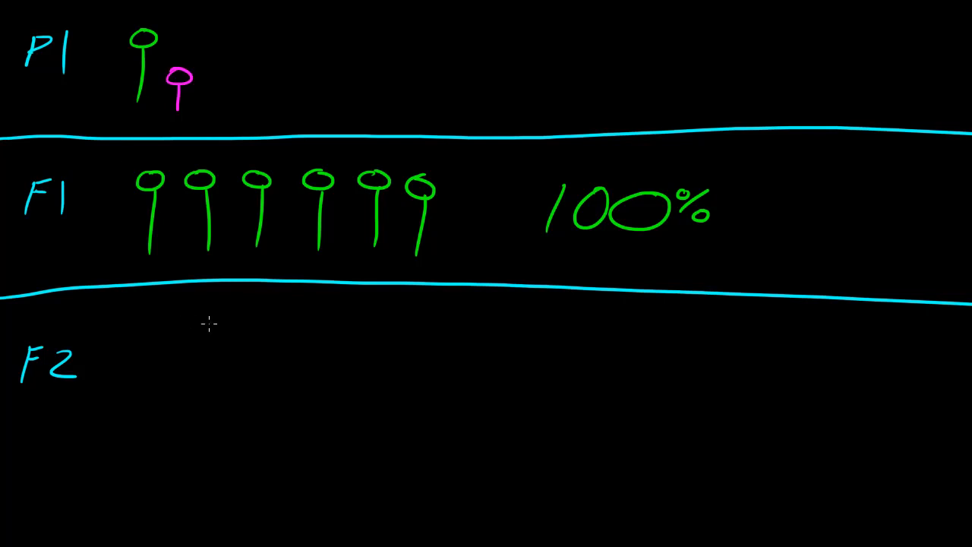
mouse_move(178, 357)
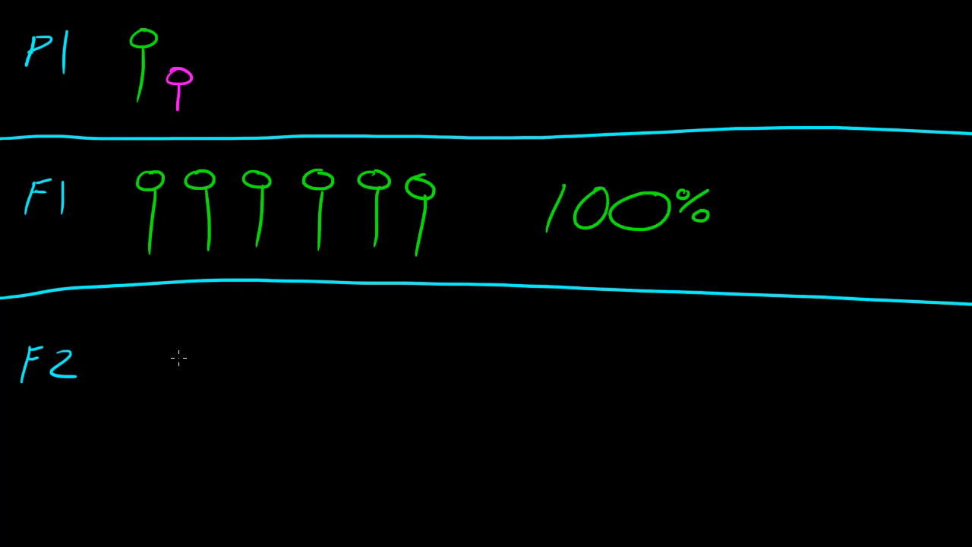
mouse_move(164, 342)
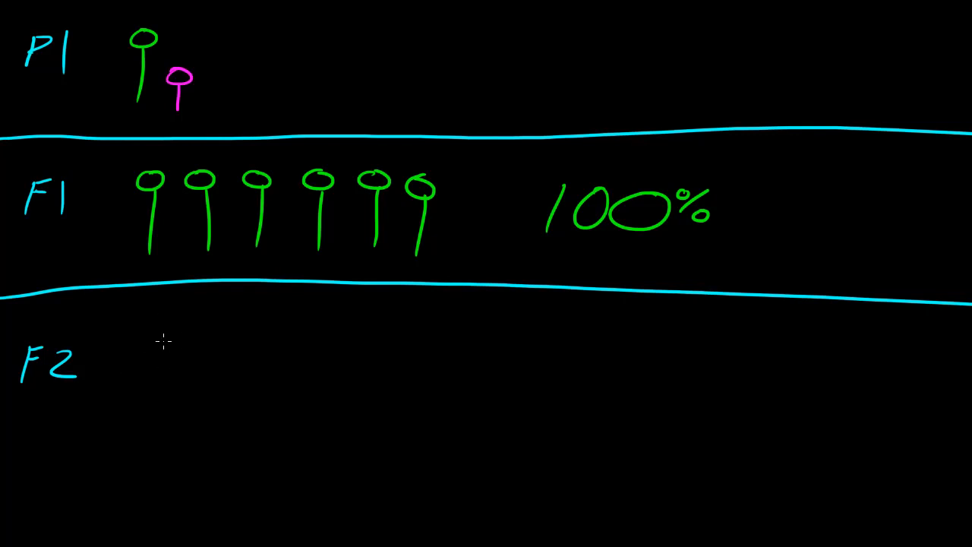
mouse_move(198, 356)
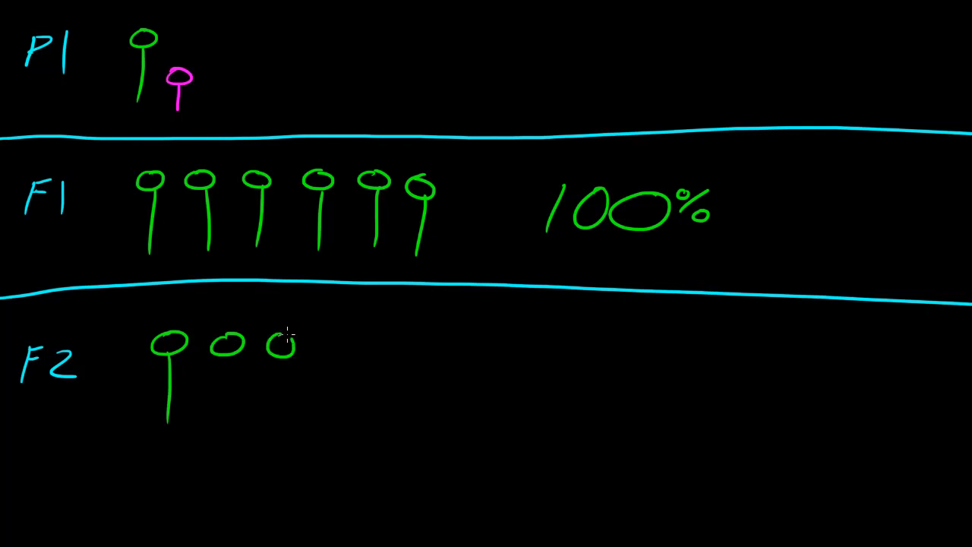
Add F2 stems, more green plants and two short pink plants, plus an orange arrow to pink P1.
drag(231, 357, 232, 425)
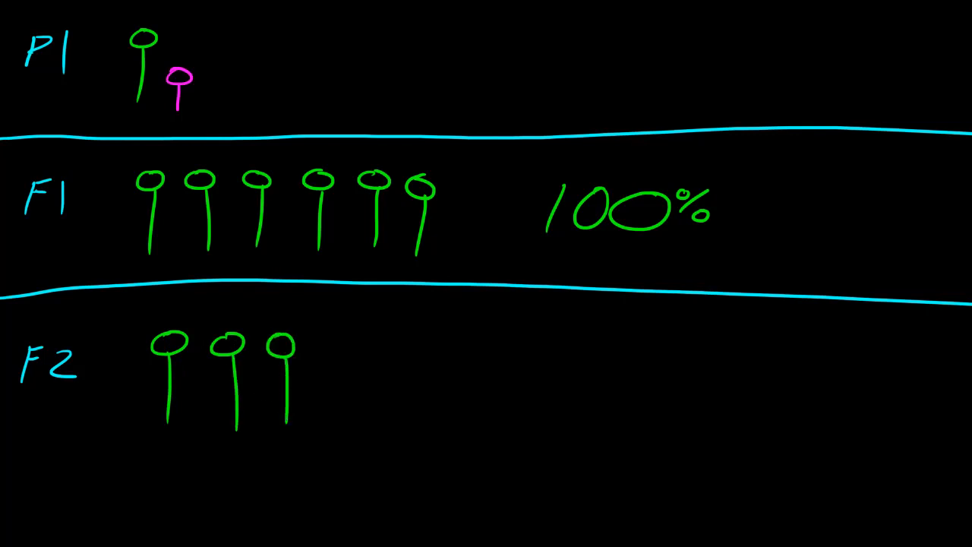
drag(327, 421, 326, 380)
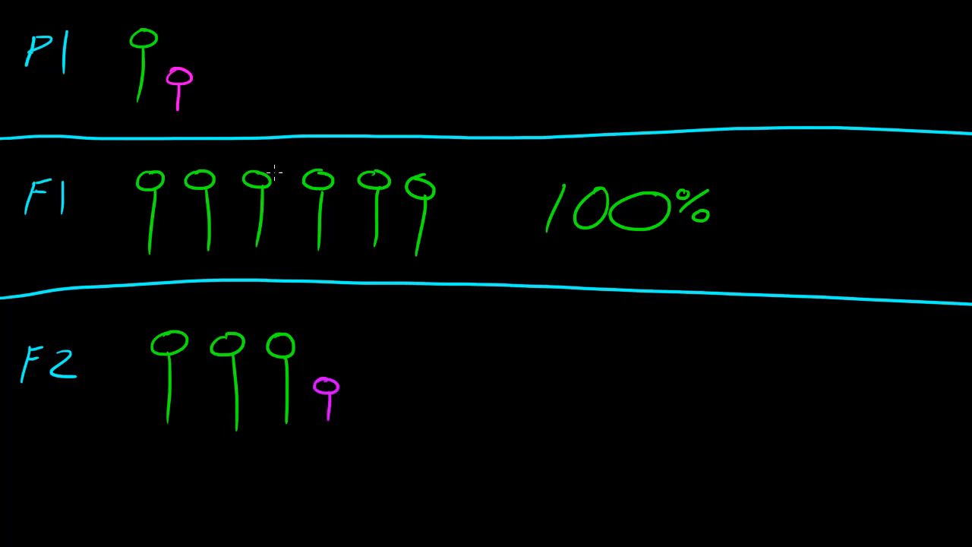
drag(266, 60, 197, 103)
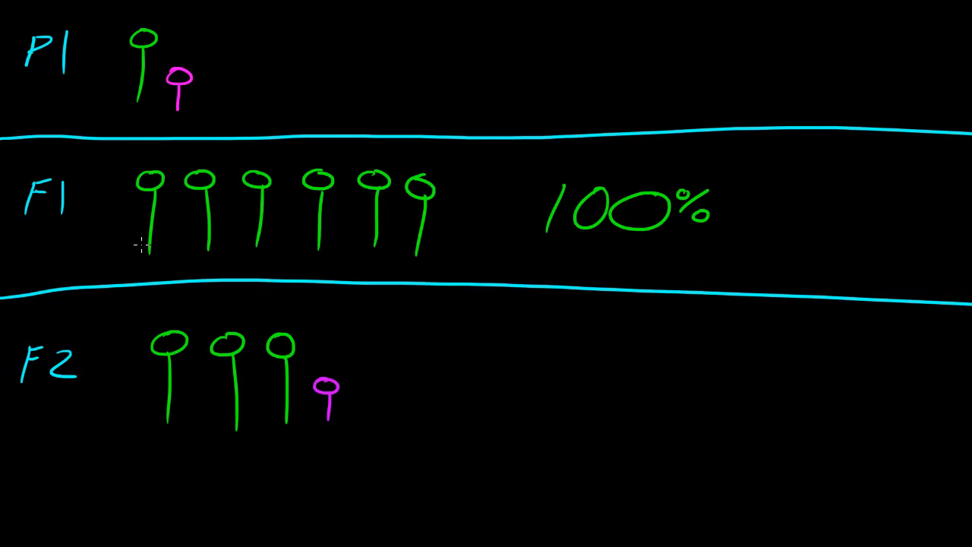
mouse_move(226, 378)
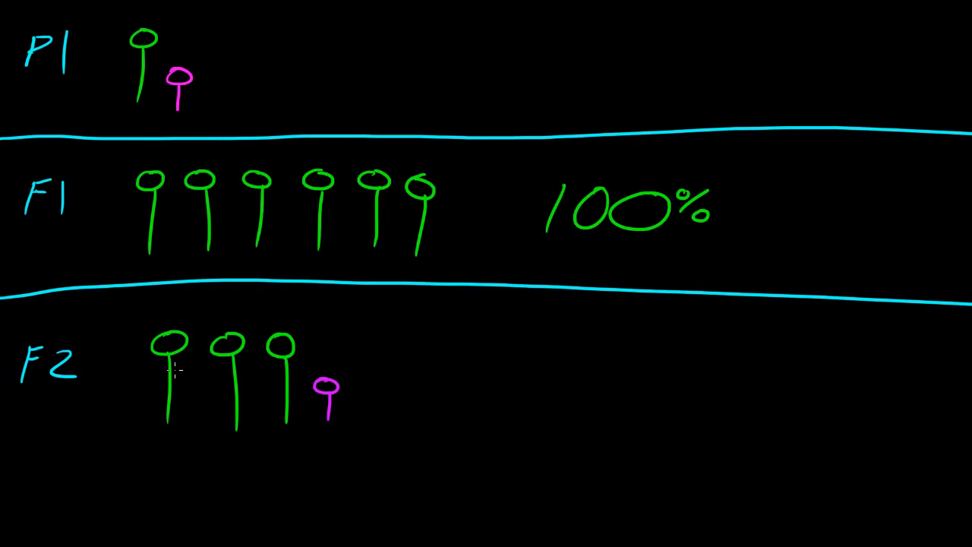
drag(391, 338, 394, 403)
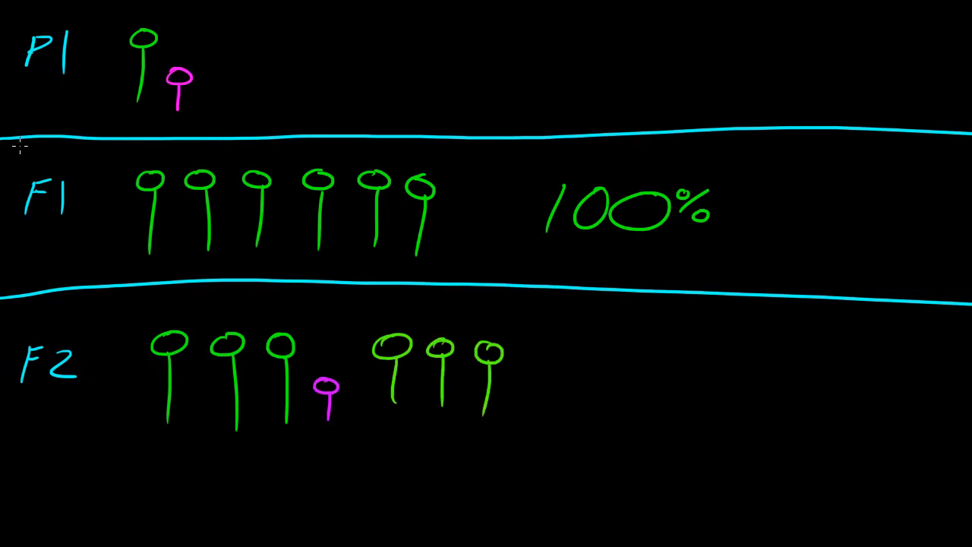
mouse_move(523, 382)
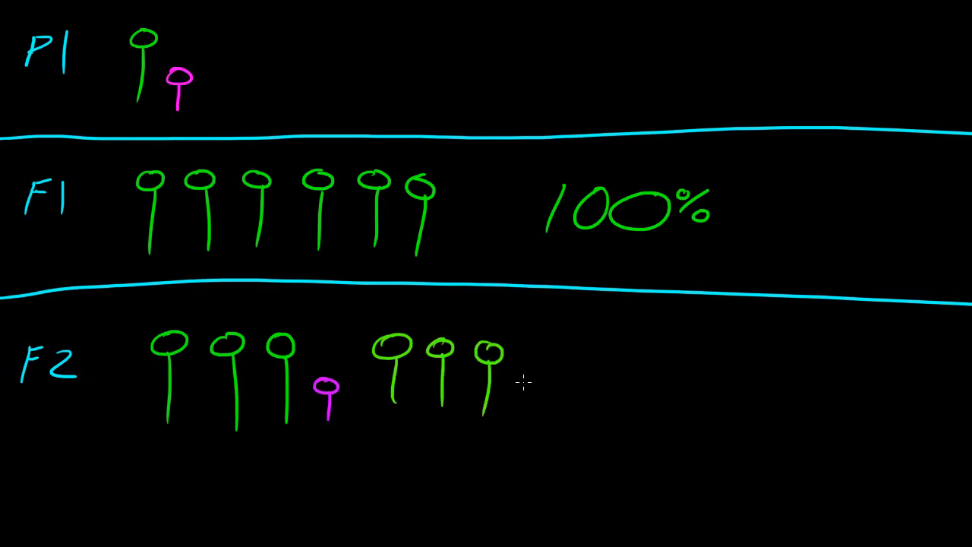
drag(528, 375, 531, 425)
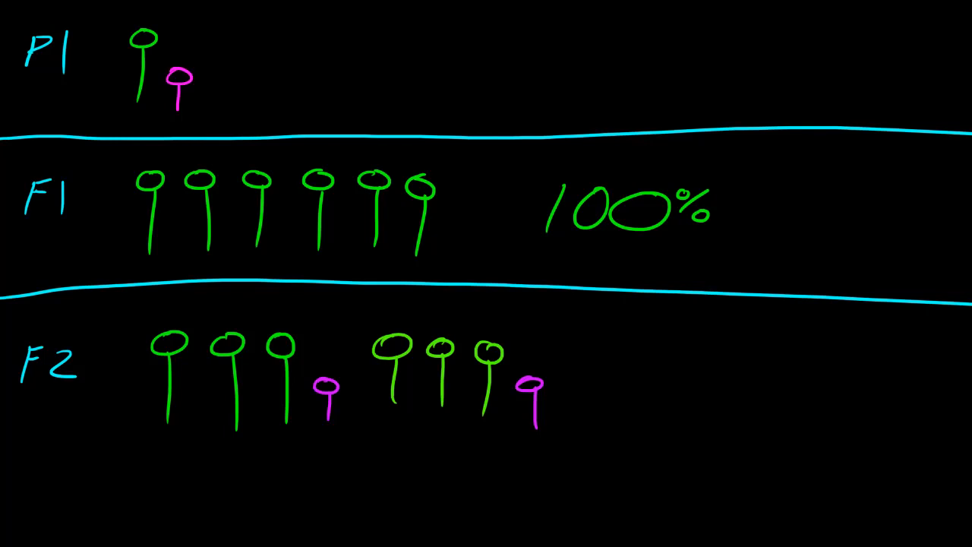
mouse_move(244, 94)
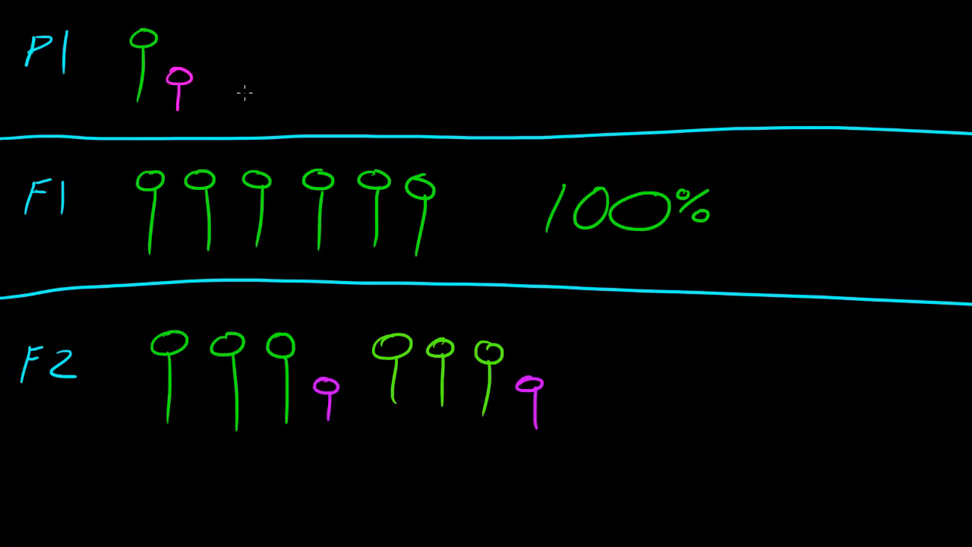
mouse_move(500, 378)
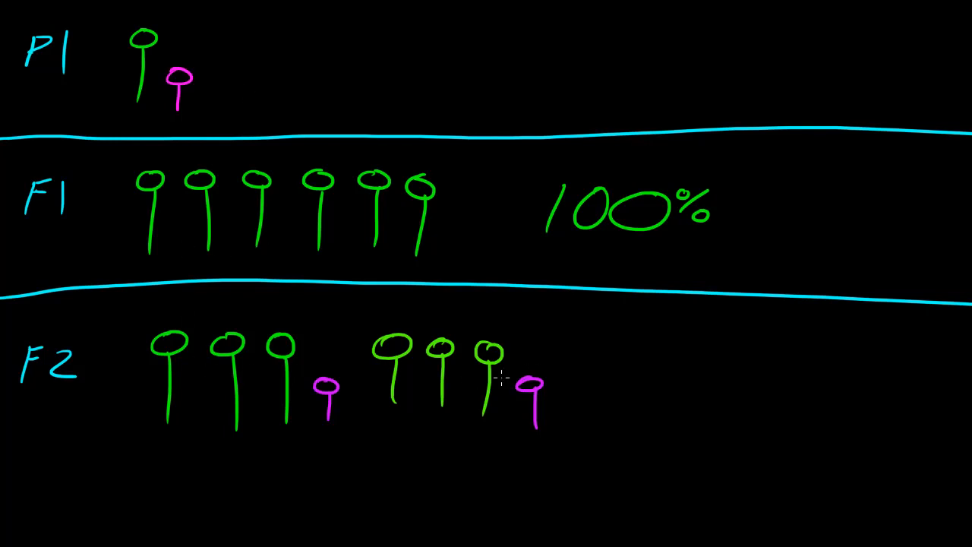
mouse_move(654, 362)
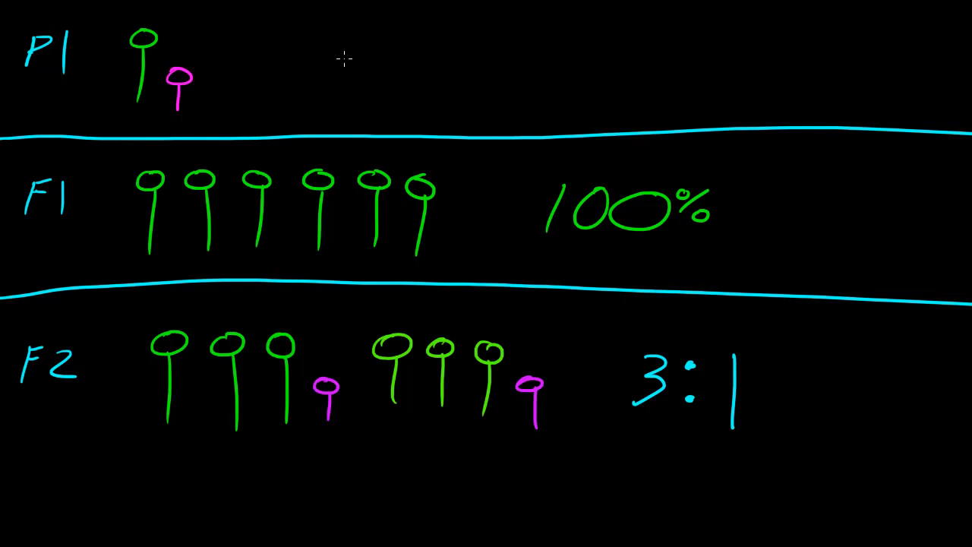
drag(379, 55, 252, 84)
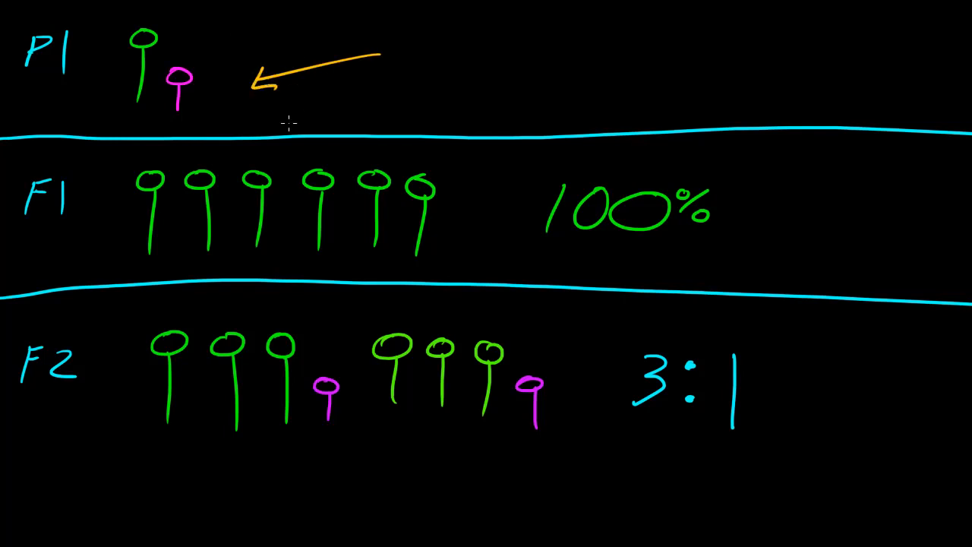
mouse_move(391, 287)
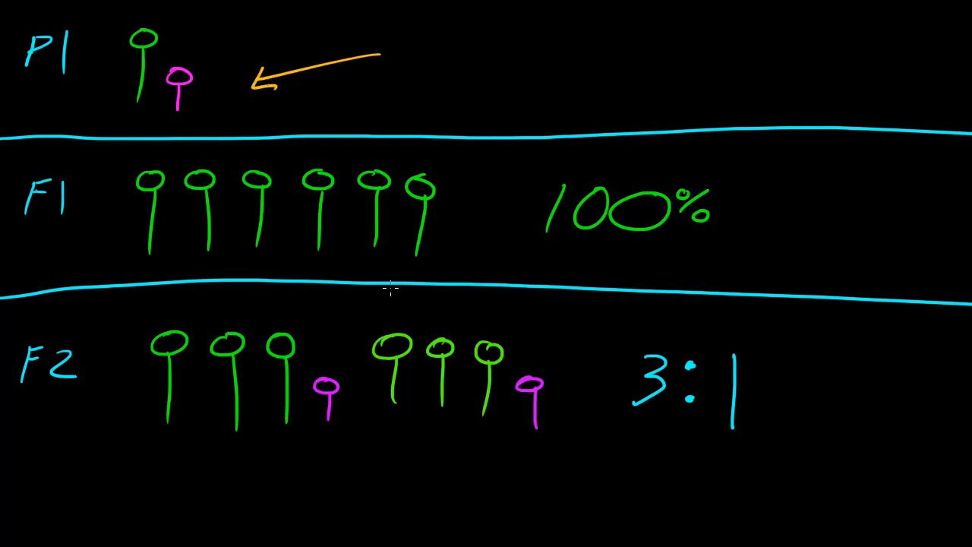
In orange, underline 100%, circle the F1 plants, and underline the first three F2 plants.
drag(516, 253, 733, 252)
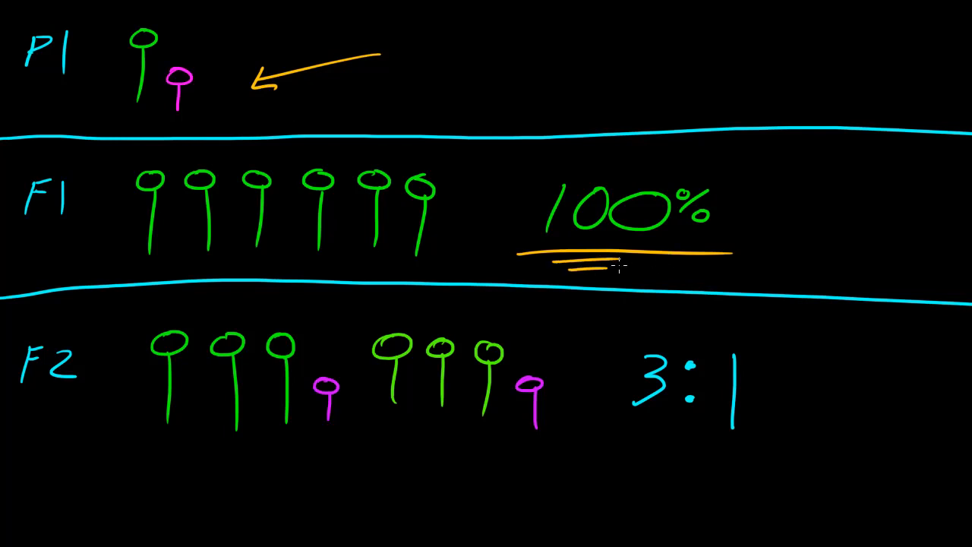
drag(174, 156, 319, 160)
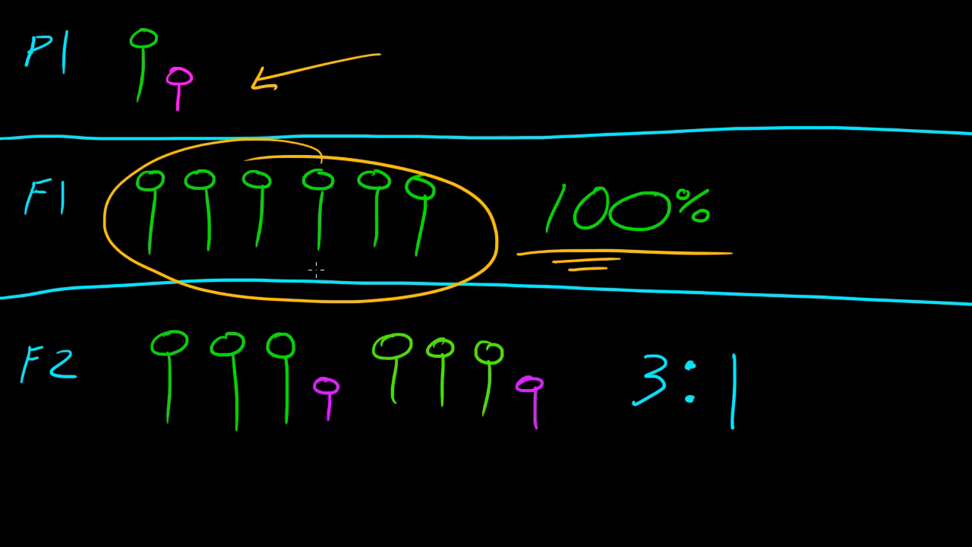
mouse_move(294, 454)
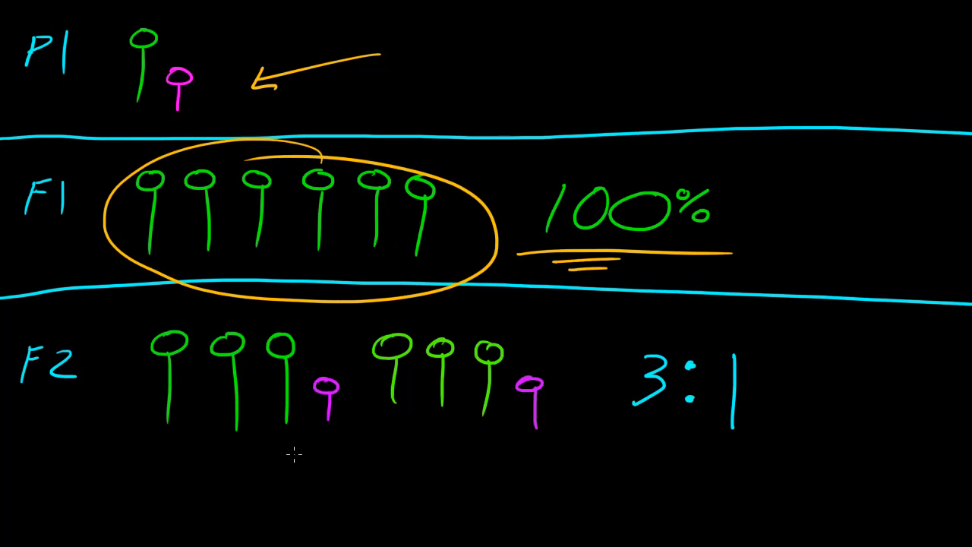
mouse_move(202, 438)
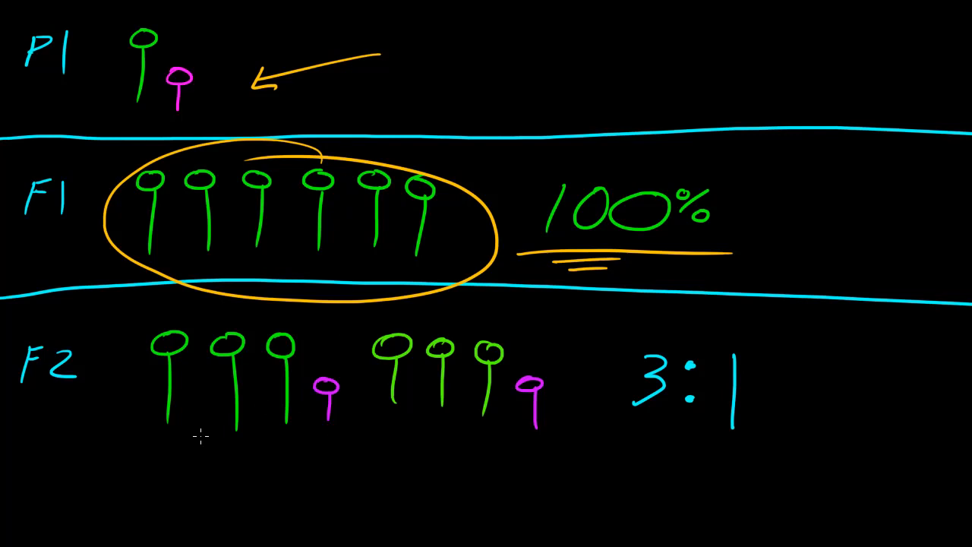
drag(160, 463, 292, 456)
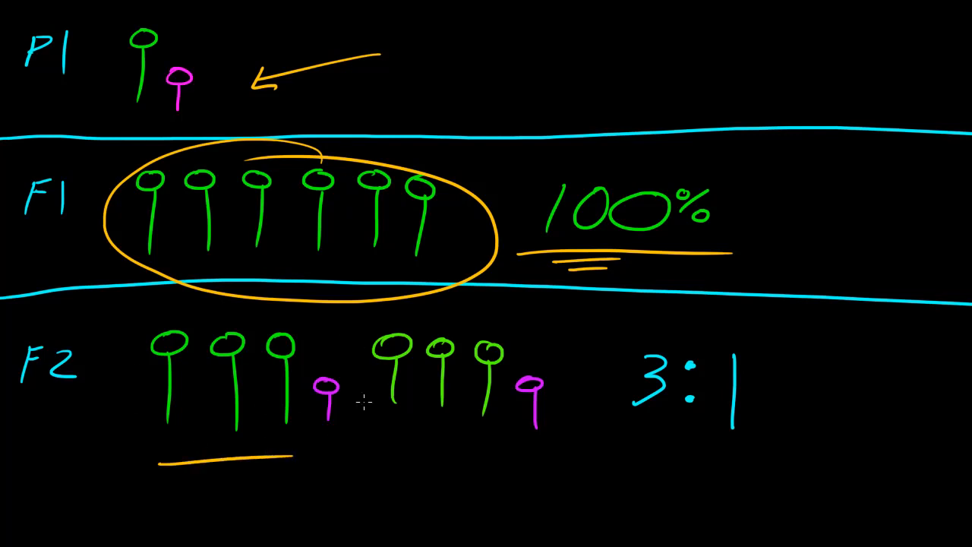
drag(319, 448, 360, 448)
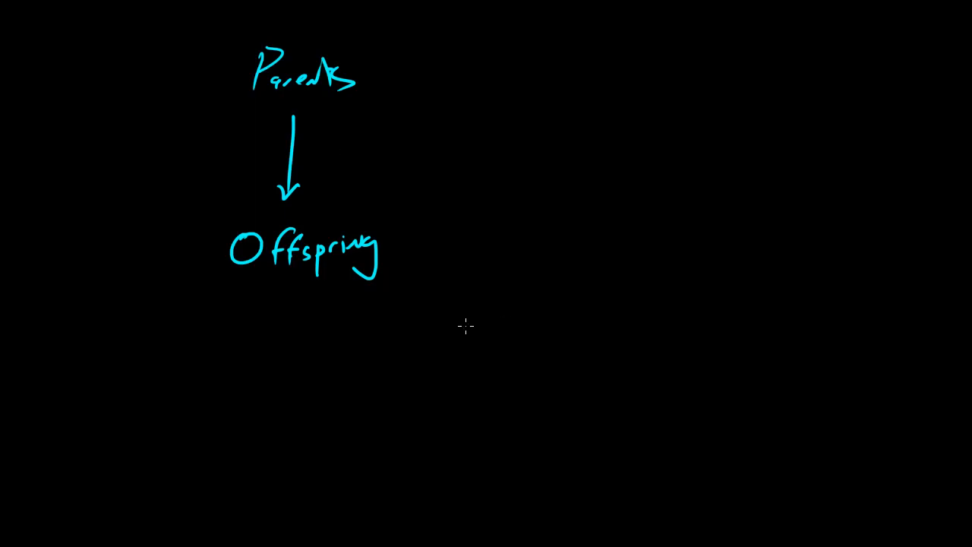
mouse_move(526, 202)
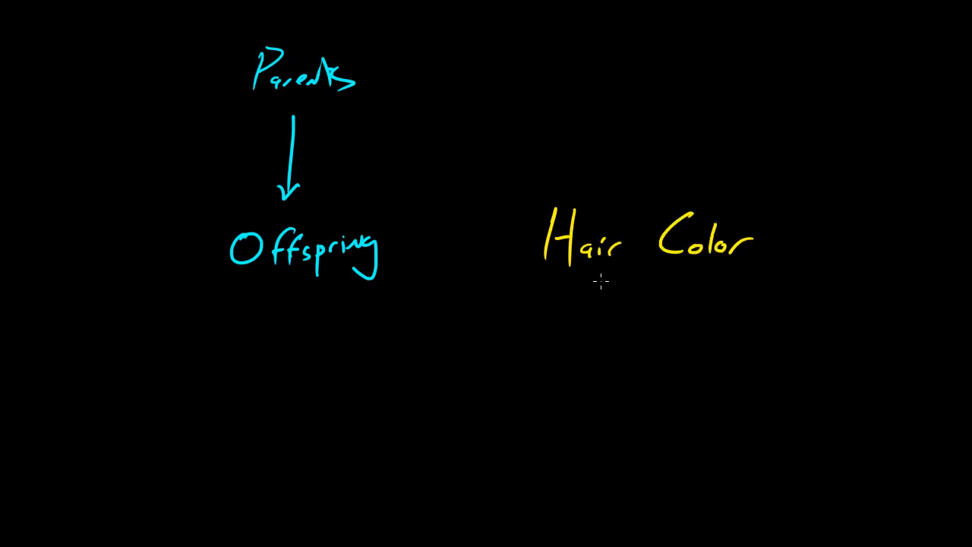
Underline the yellow Hair Color heading.
drag(520, 285, 786, 283)
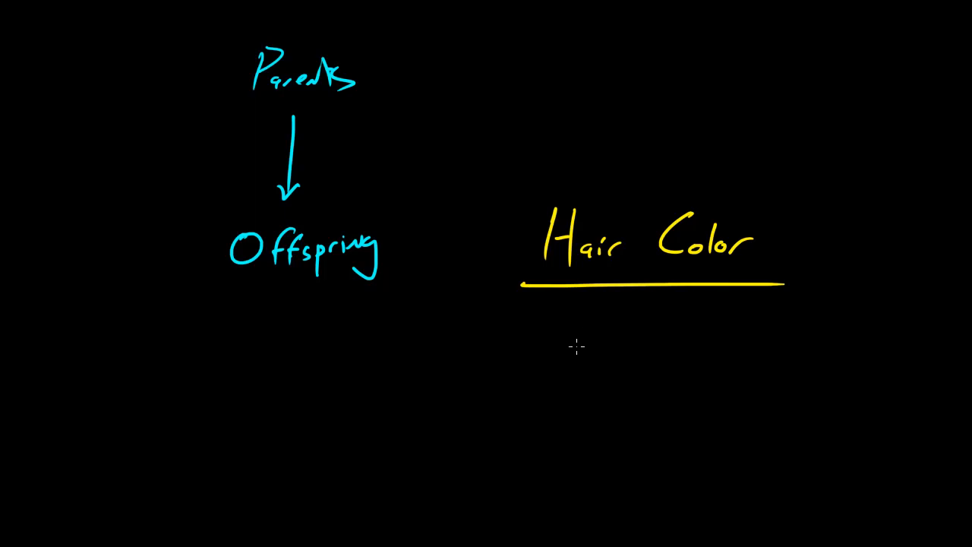
mouse_move(547, 369)
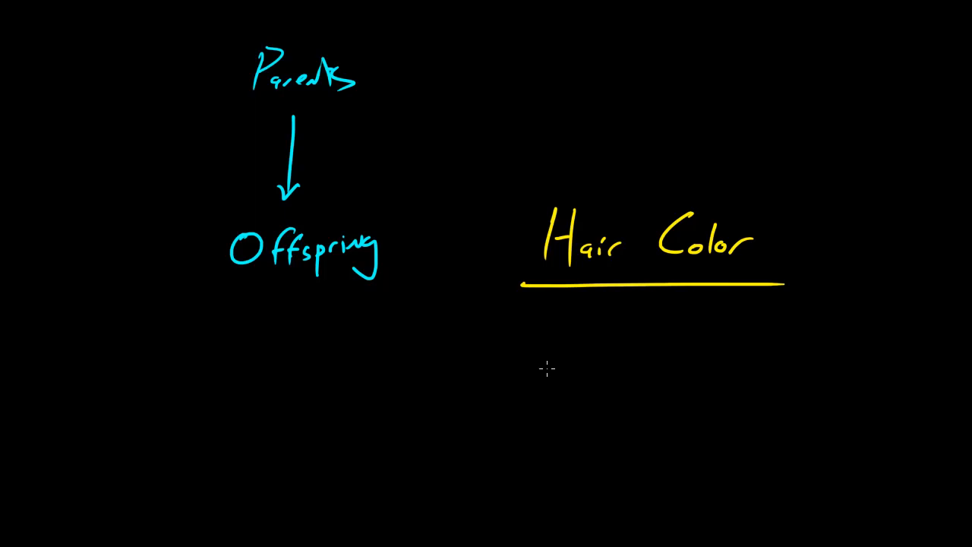
Sketch pink and blue hair blobs under Hair Color, labelled brown and black.
drag(566, 354, 562, 422)
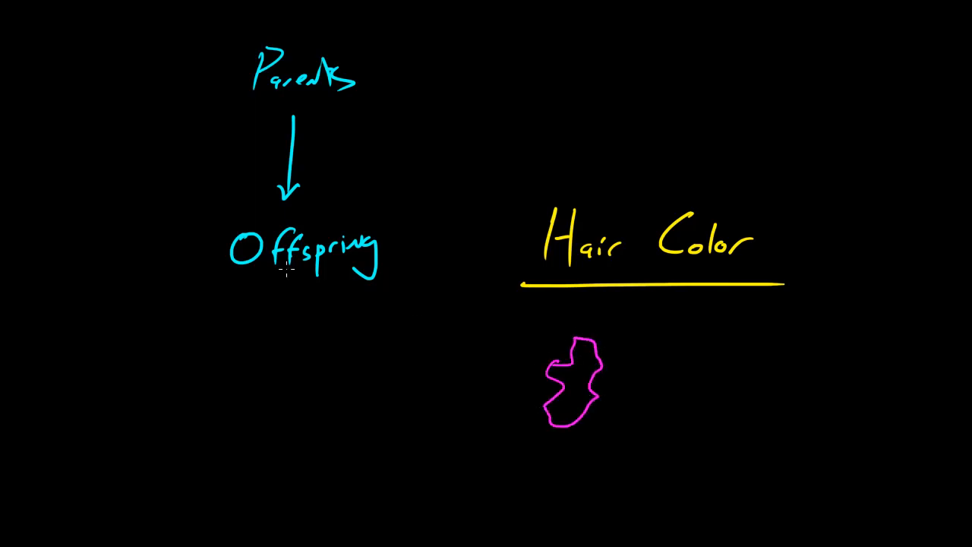
mouse_move(659, 364)
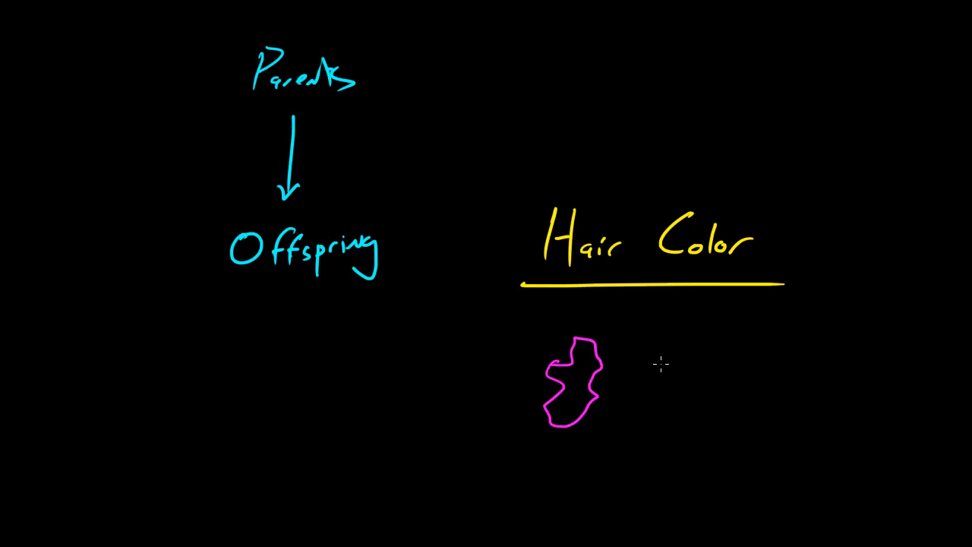
drag(638, 357, 683, 418)
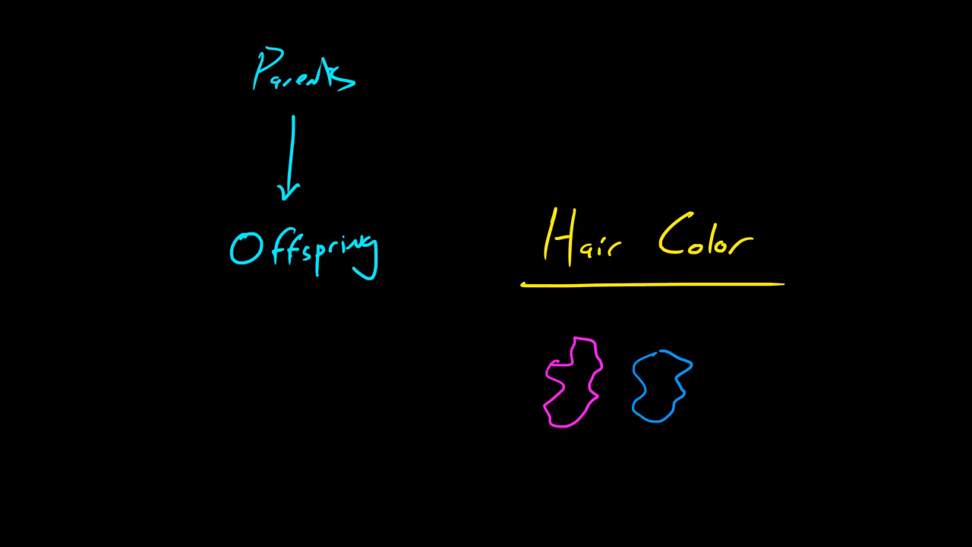
mouse_move(417, 268)
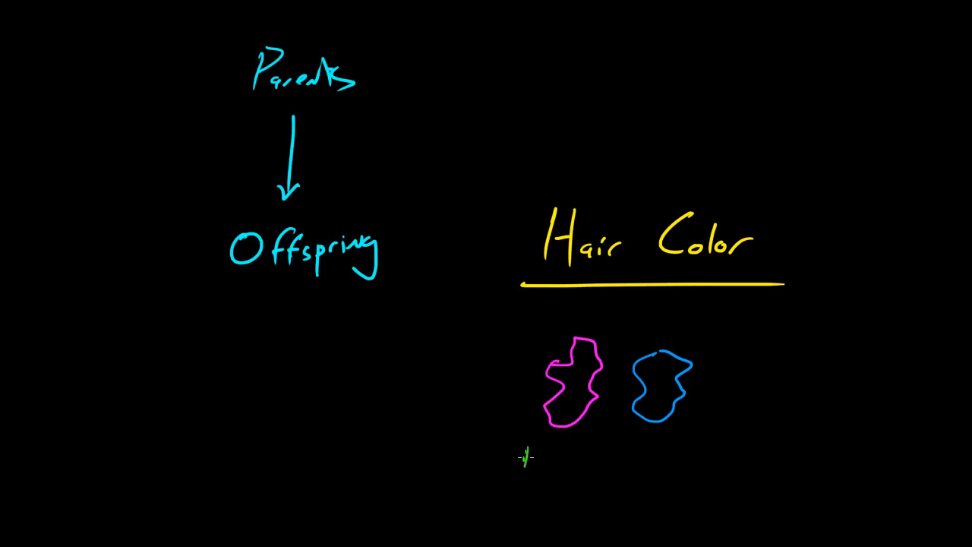
text(brown)
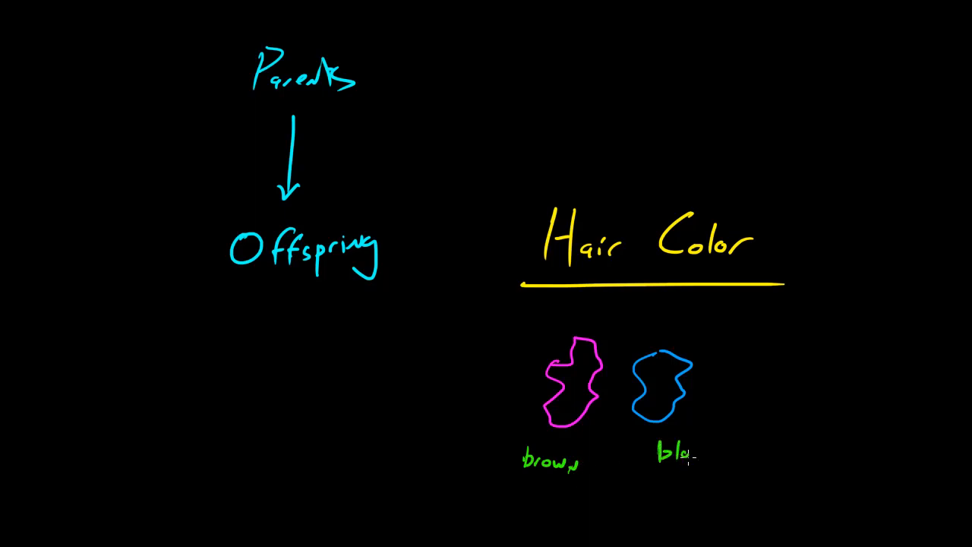
text(black)
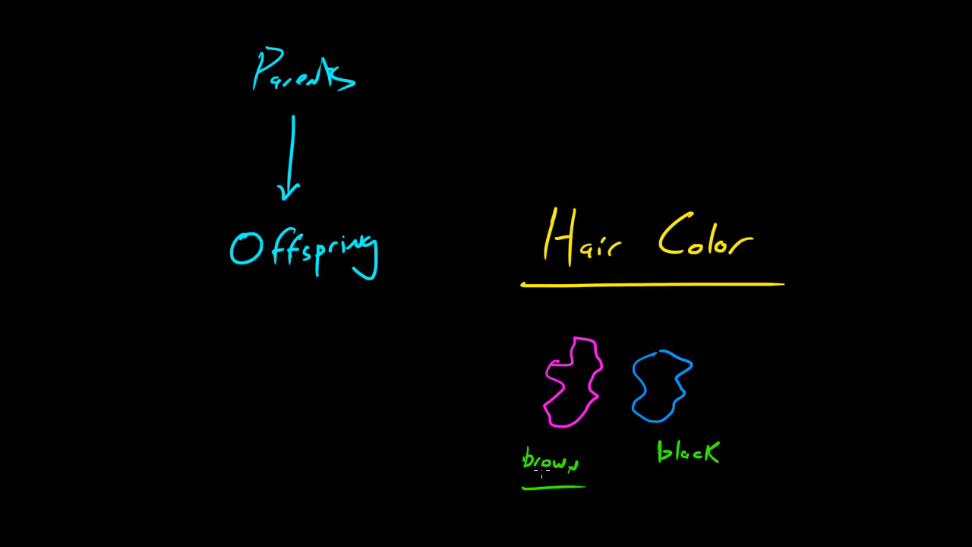
Add green arrows at both blobs, a 'recessive' note, and a curved pink-to-blue arrow.
drag(455, 433, 536, 399)
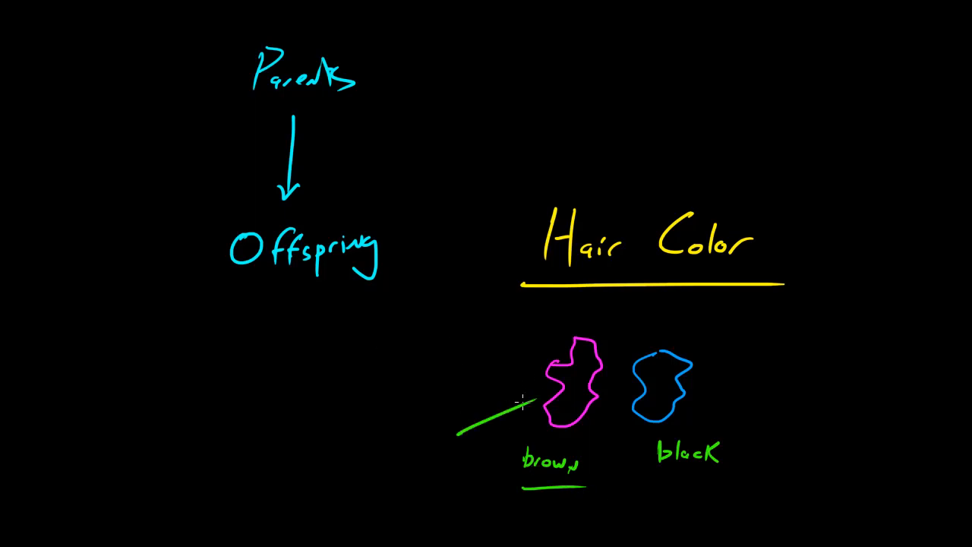
drag(455, 433, 535, 398)
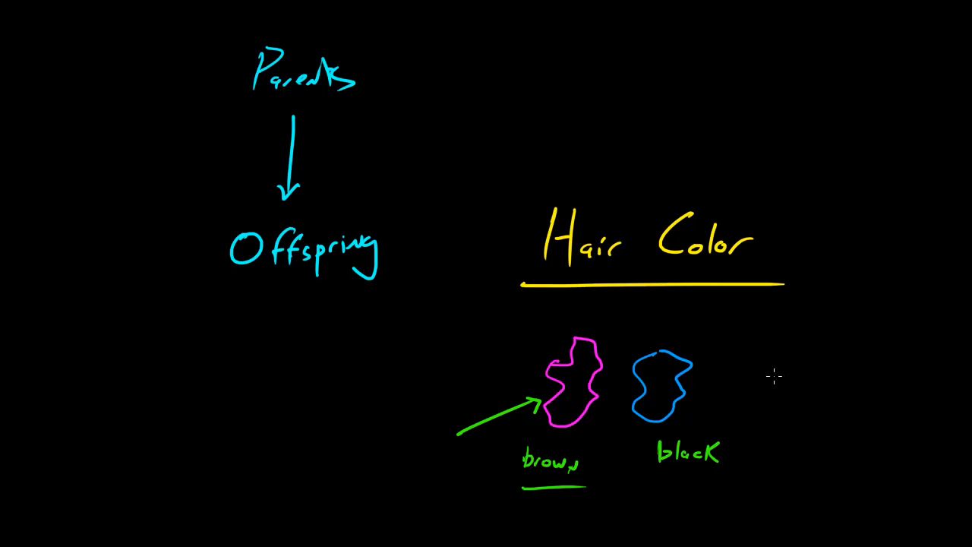
drag(782, 355, 691, 387)
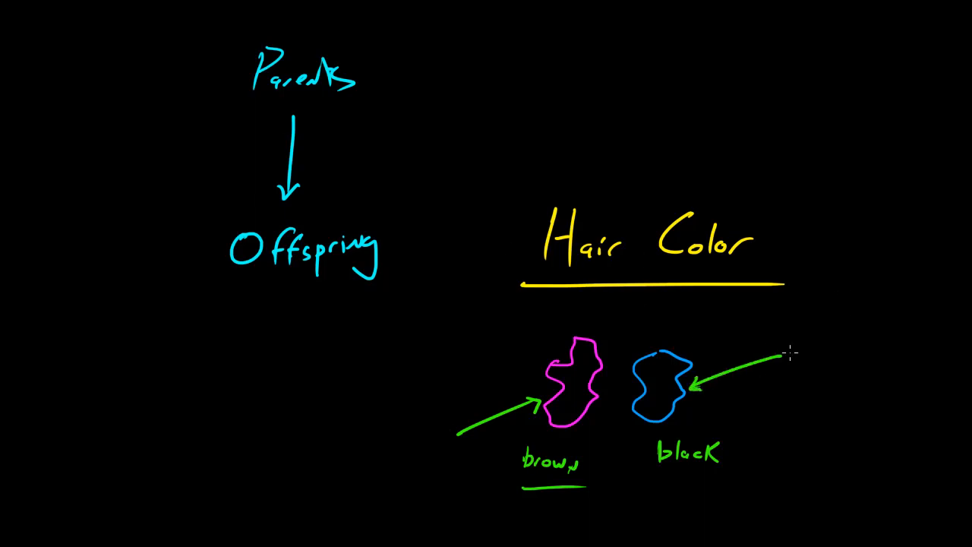
text(recessive)
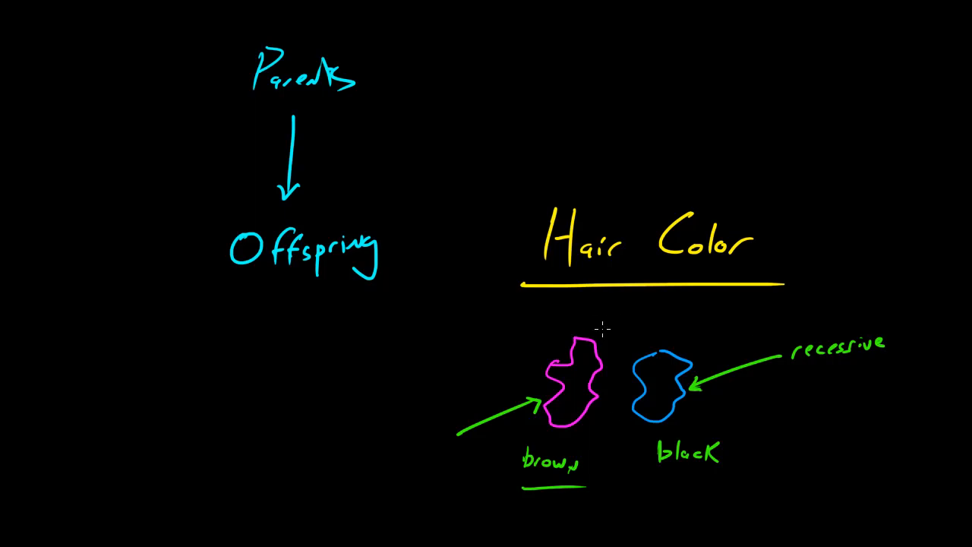
drag(600, 330, 657, 330)
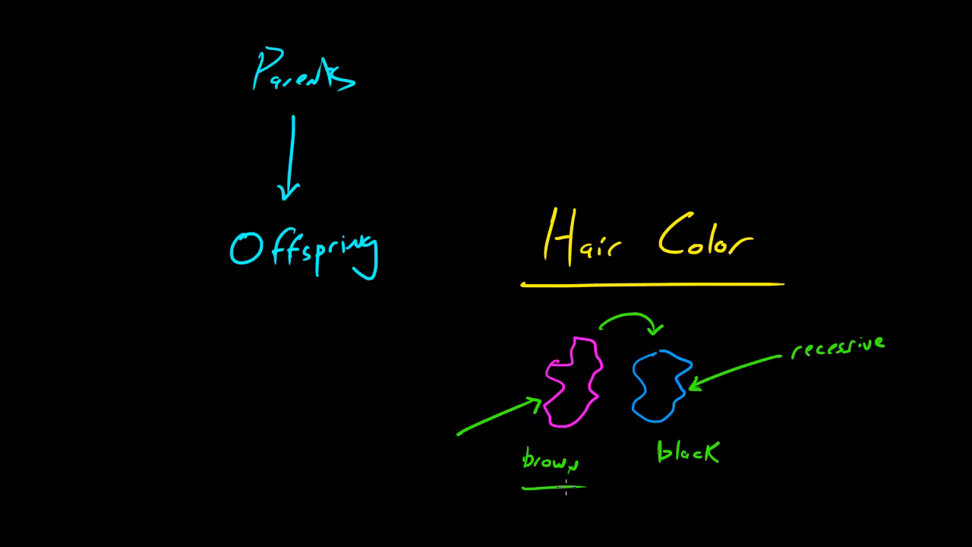
mouse_move(458, 356)
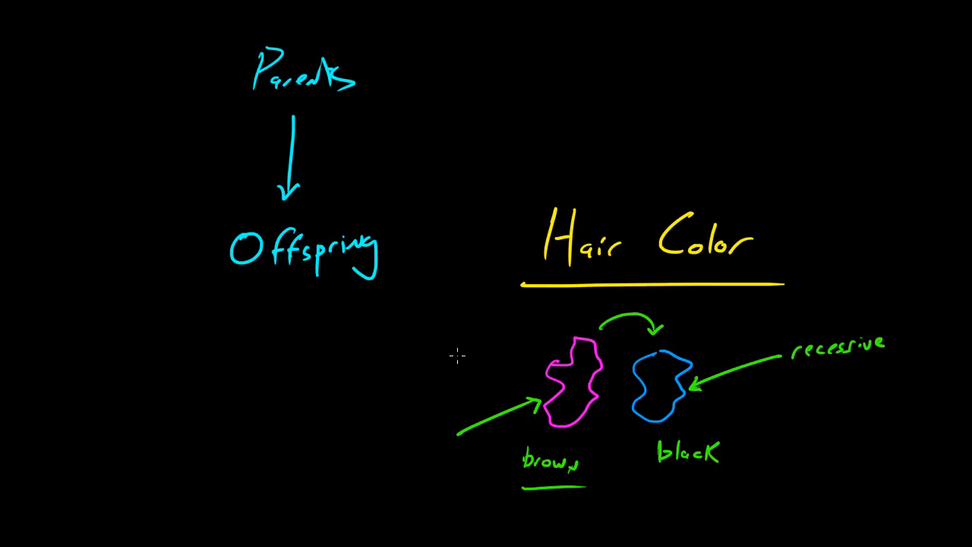
Draw a green arrow toward the pink blob and label it 'dominant'.
drag(399, 359, 511, 355)
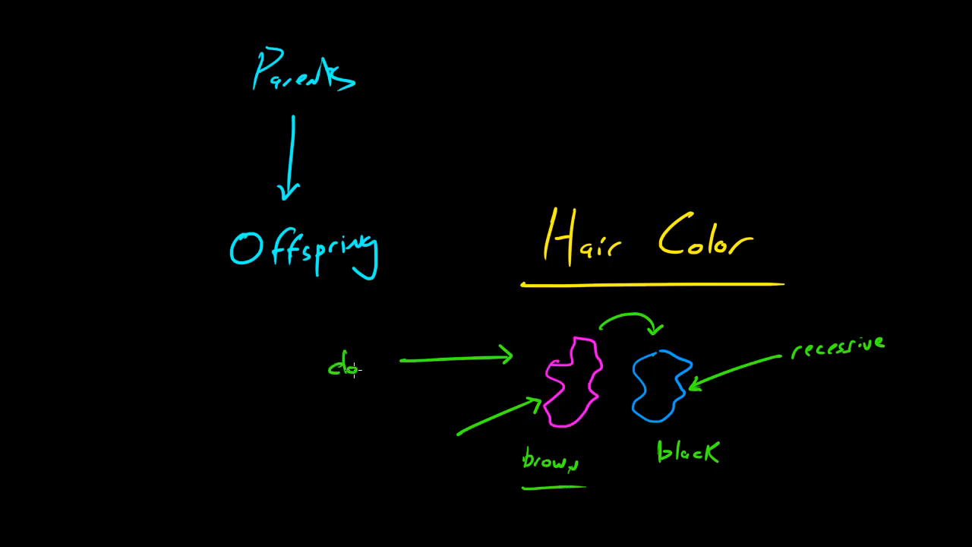
text(dominant)
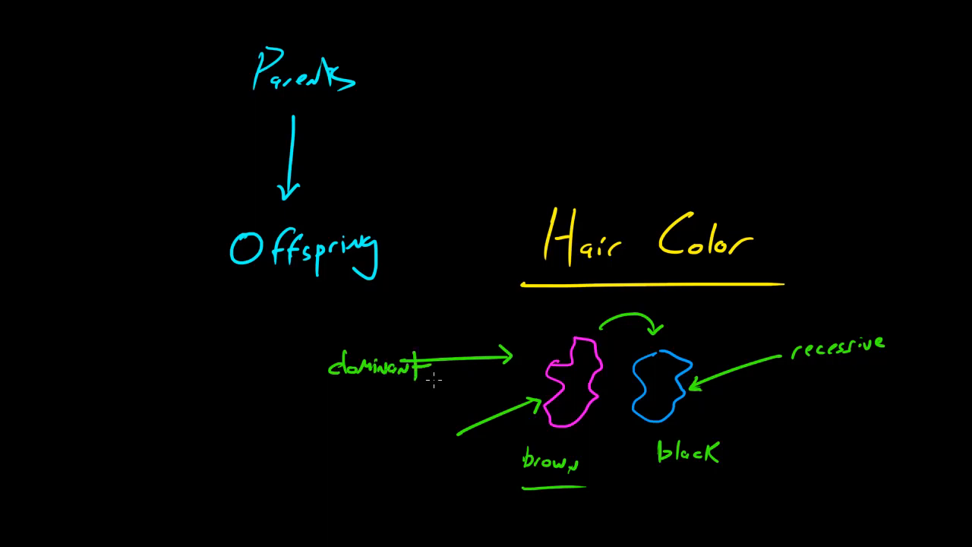
mouse_move(347, 397)
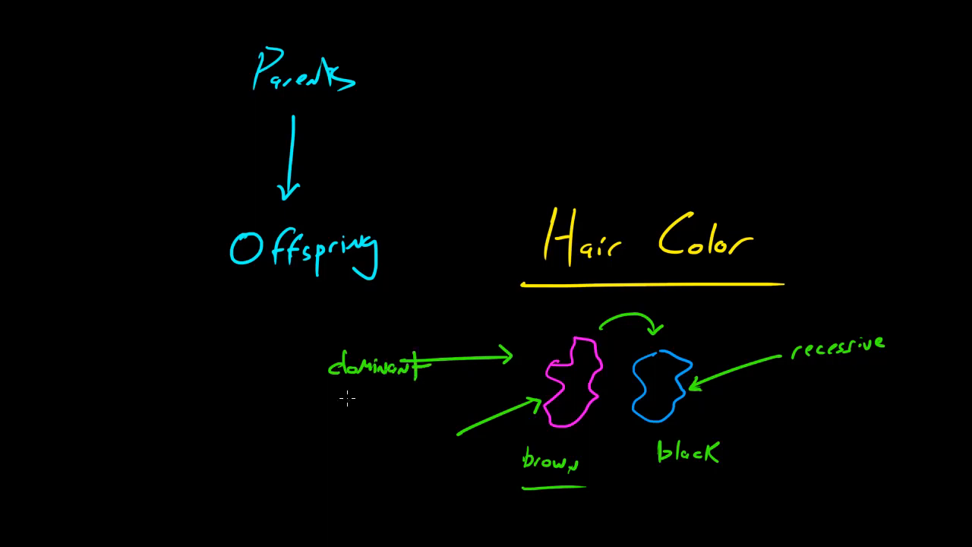
mouse_move(201, 270)
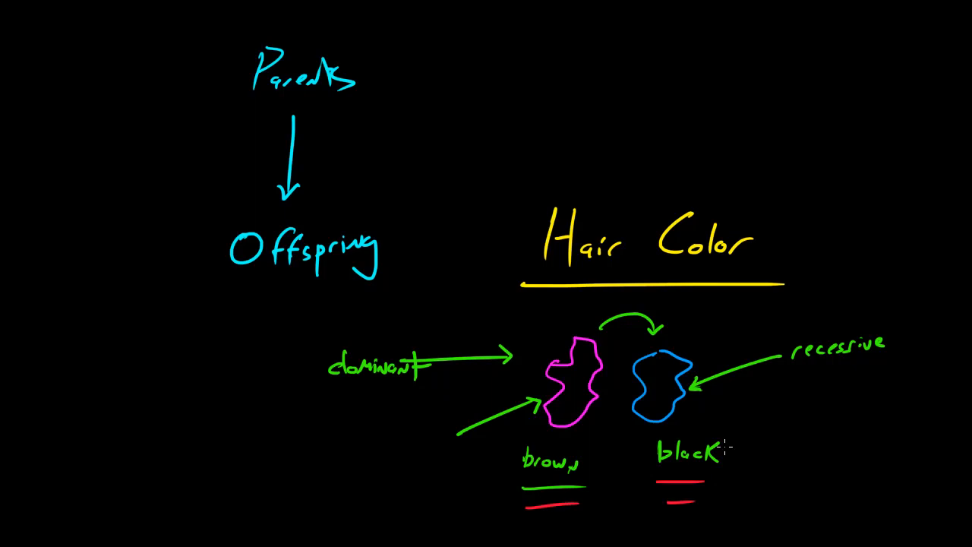
mouse_move(276, 332)
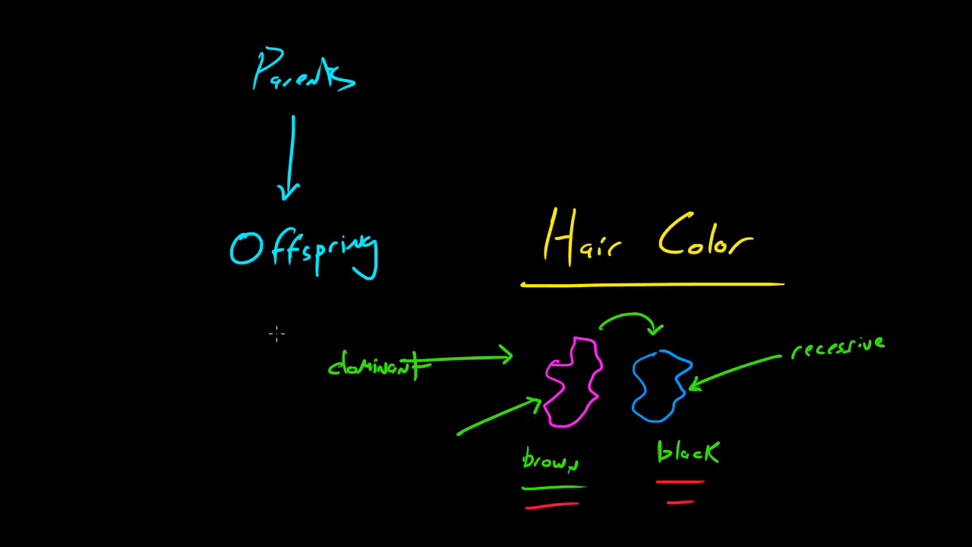
Draw a red downward arrow onto Hair Color and red curved arrows rising from both blobs.
drag(636, 100, 618, 176)
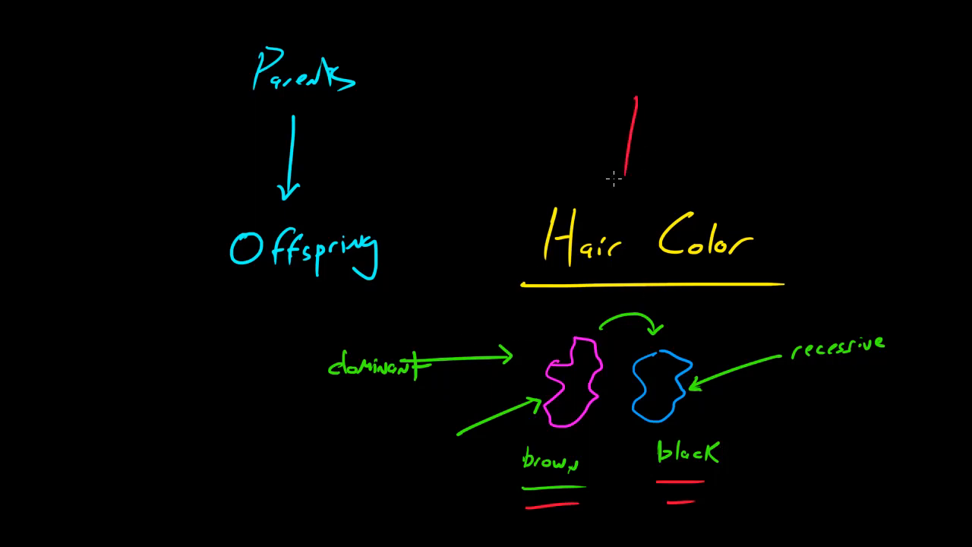
drag(634, 106, 623, 178)
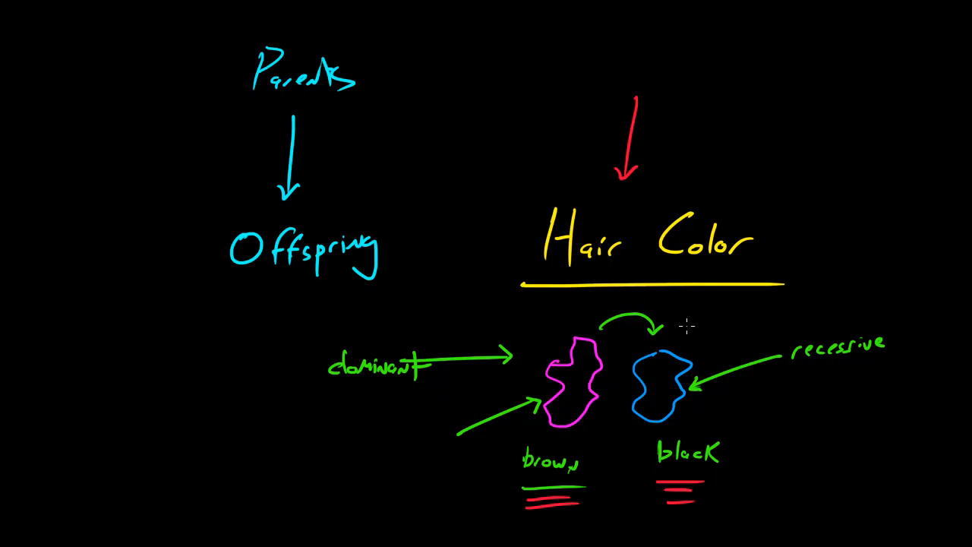
drag(684, 341, 831, 133)
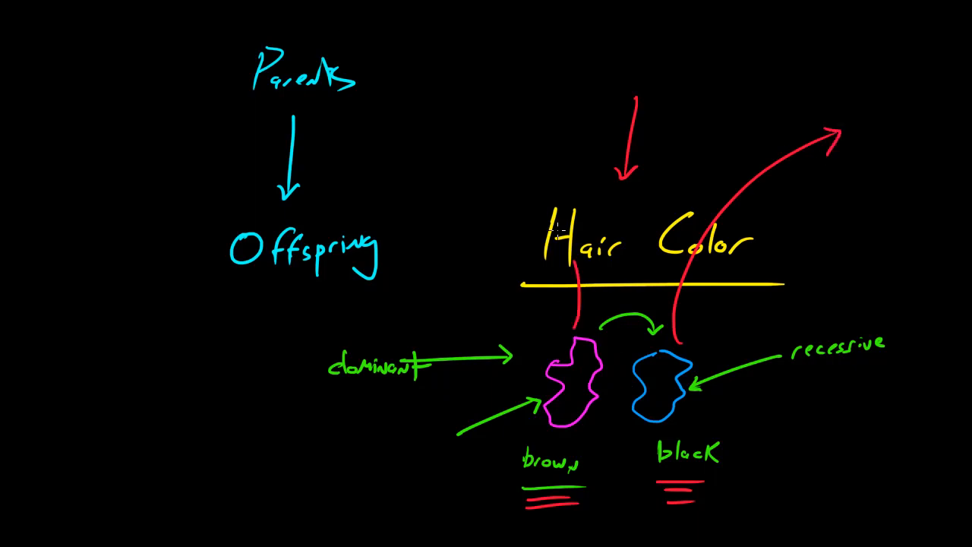
drag(577, 262, 414, 137)
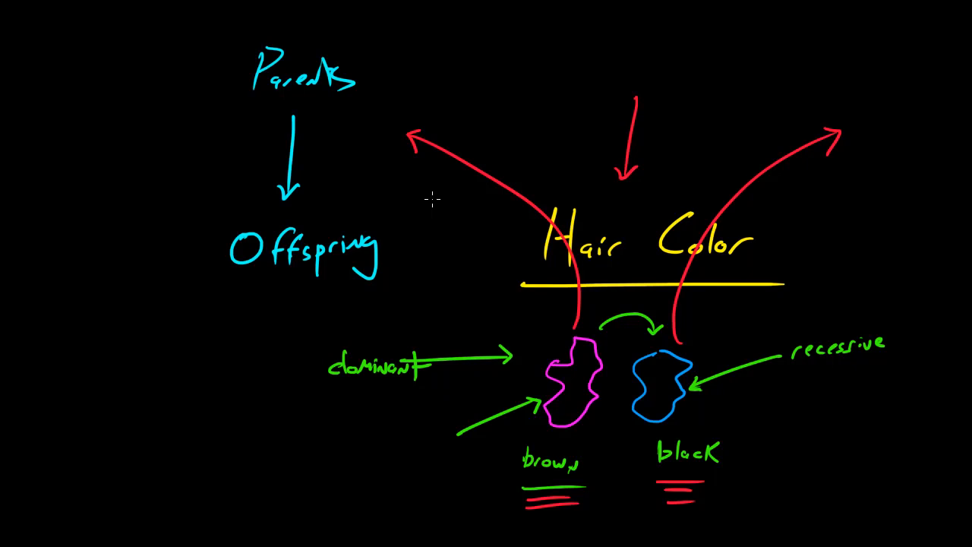
drag(125, 372, 155, 426)
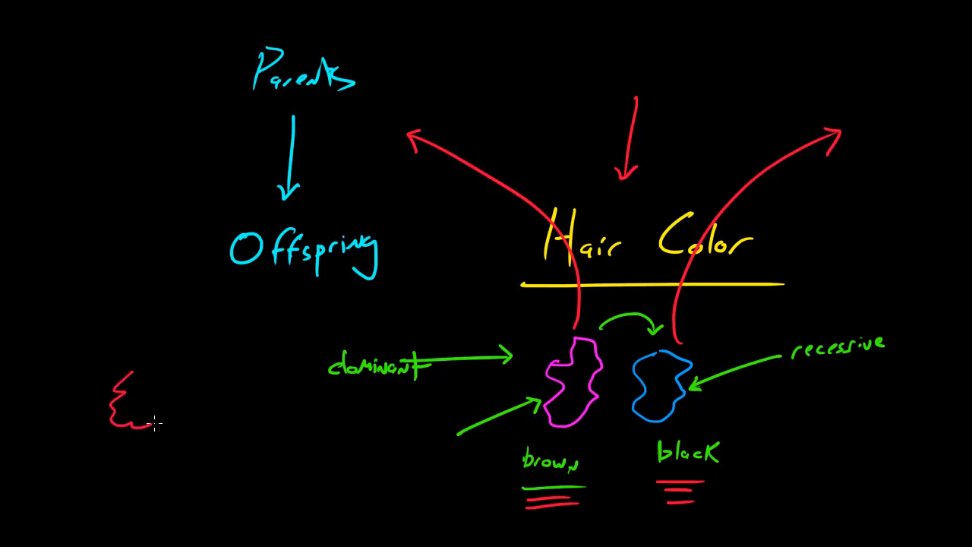
drag(152, 425, 341, 174)
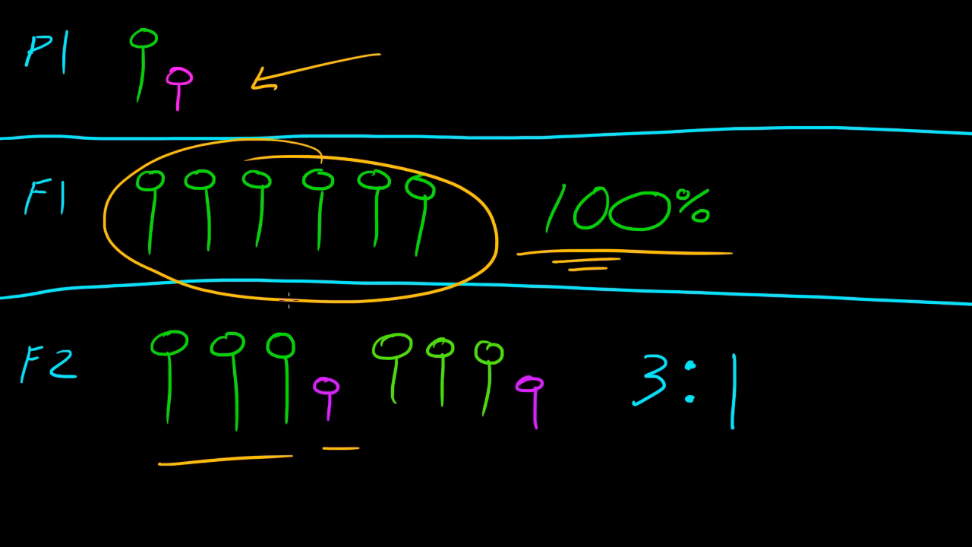
mouse_move(235, 234)
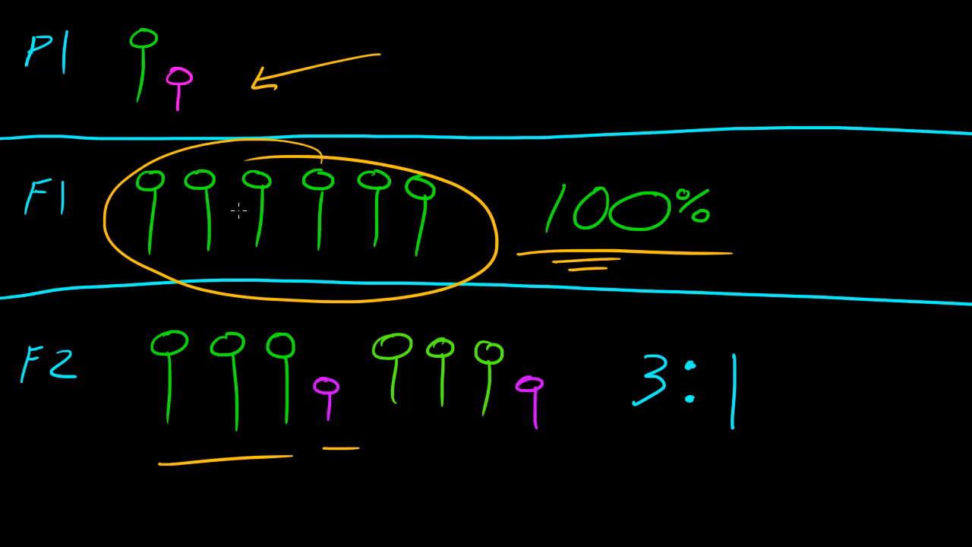
mouse_move(248, 235)
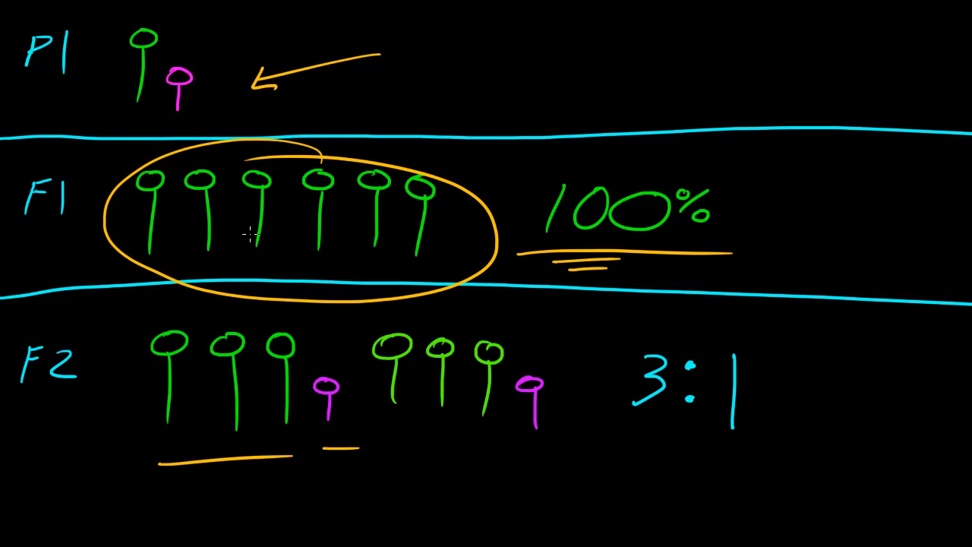